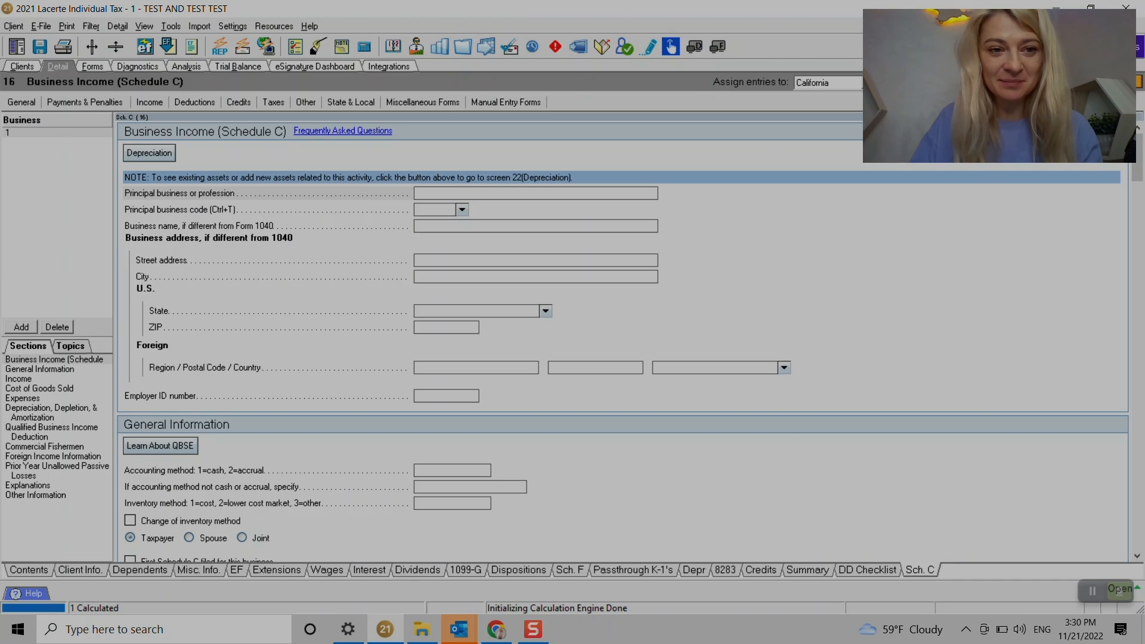
- Enter 'Business 1' as the principal business or profession
click(534, 192)
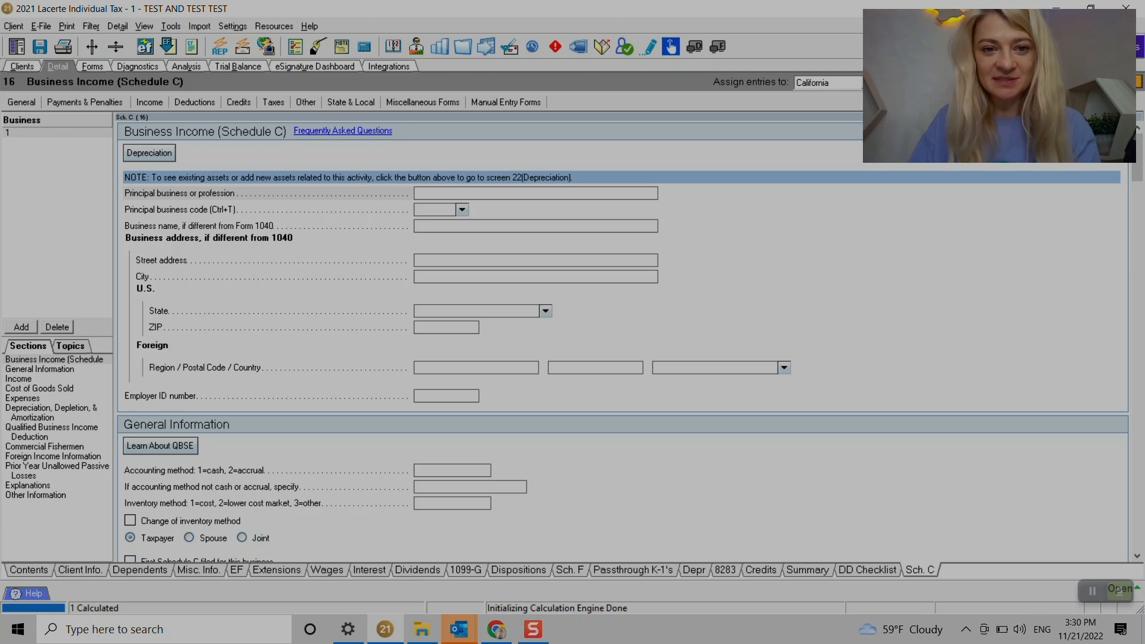
text(B)
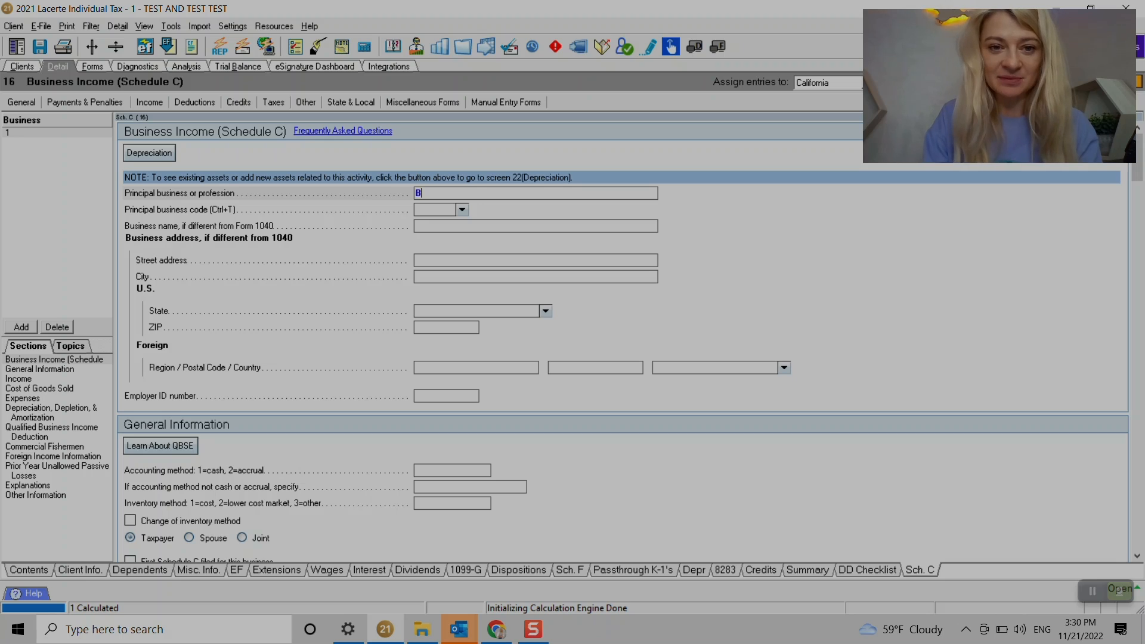
text(us)
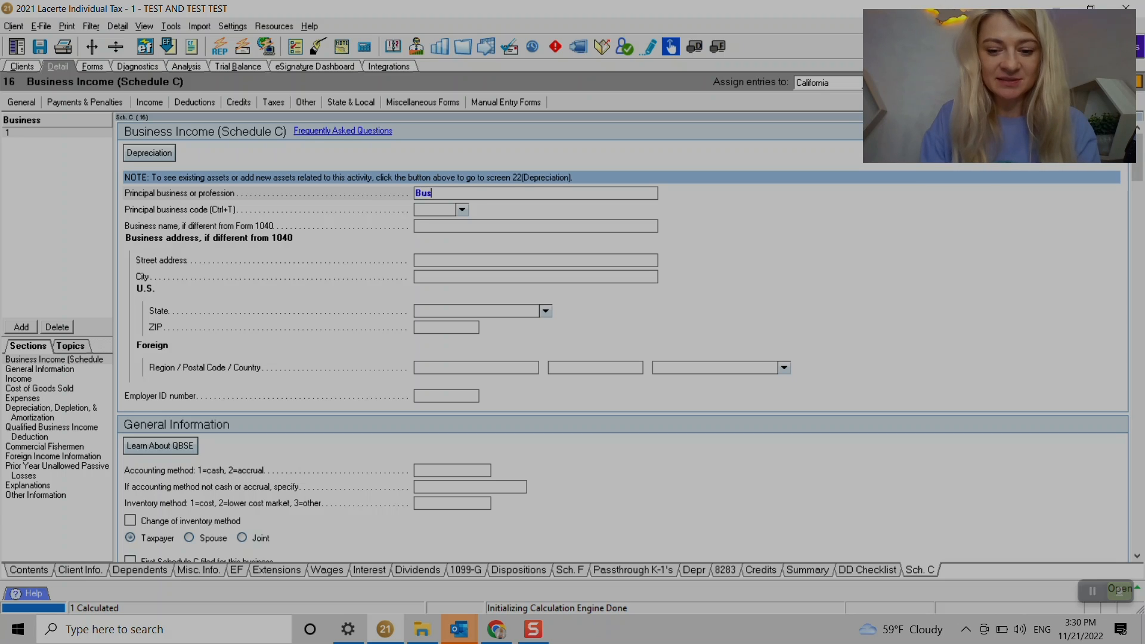
text(iness 1)
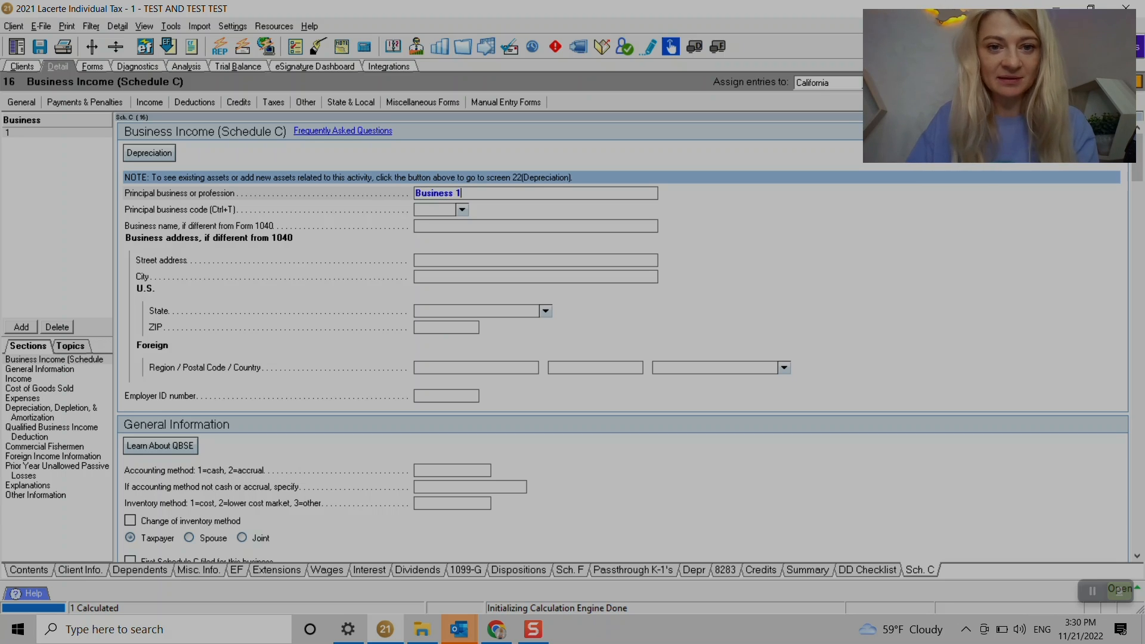
click(461, 209)
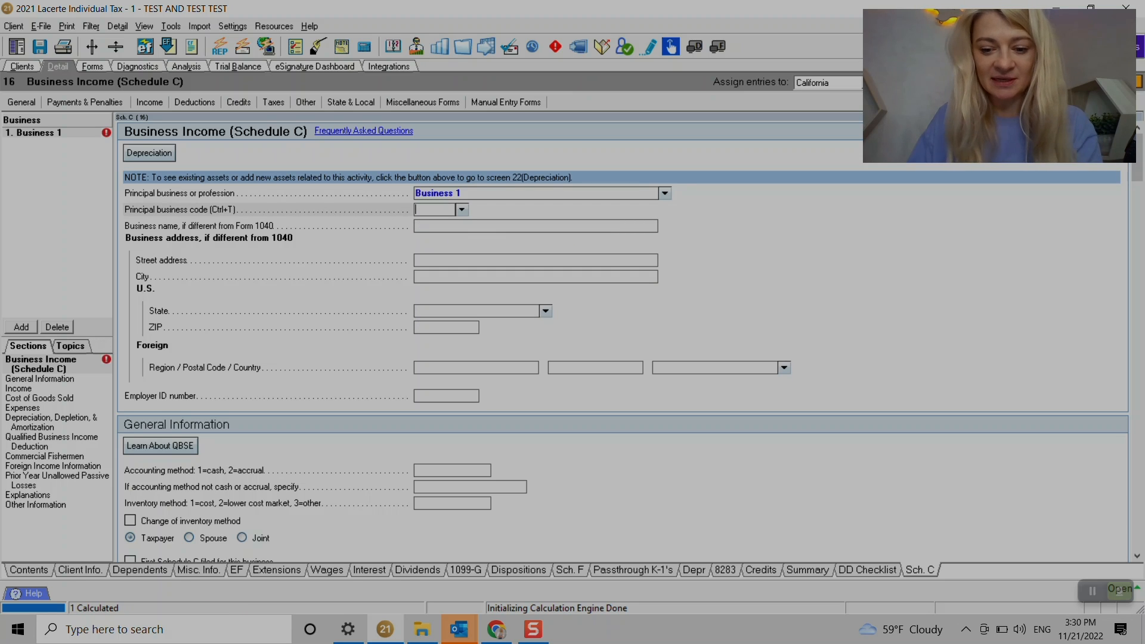
- Choose principal business code 721310 for rooming and boarding houses
click(461, 209)
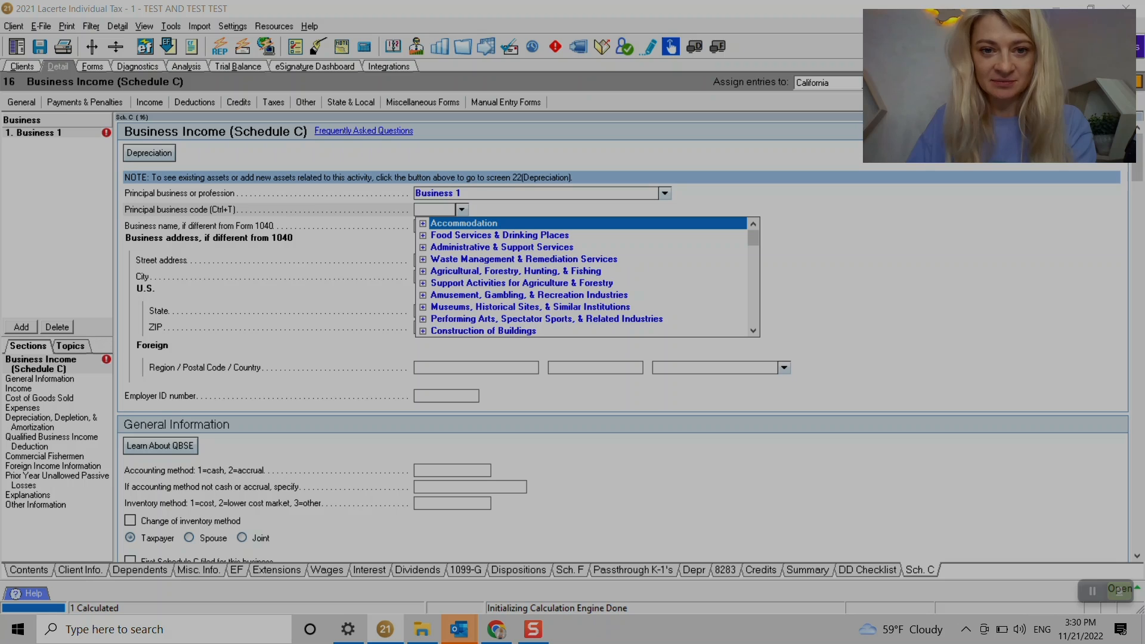
click(422, 222)
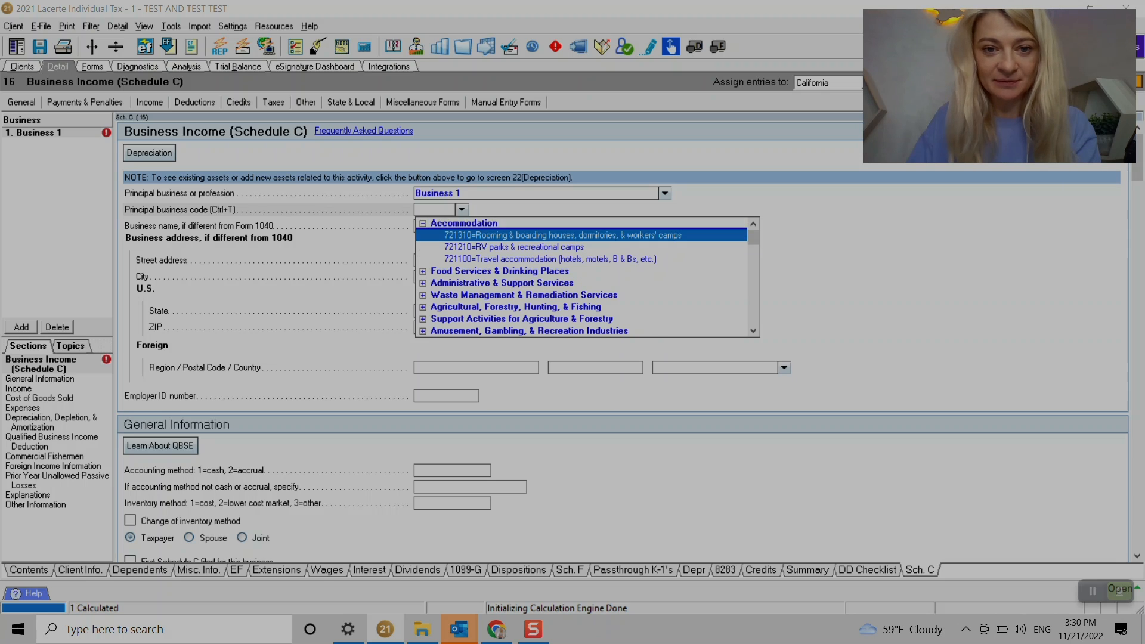
click(559, 235)
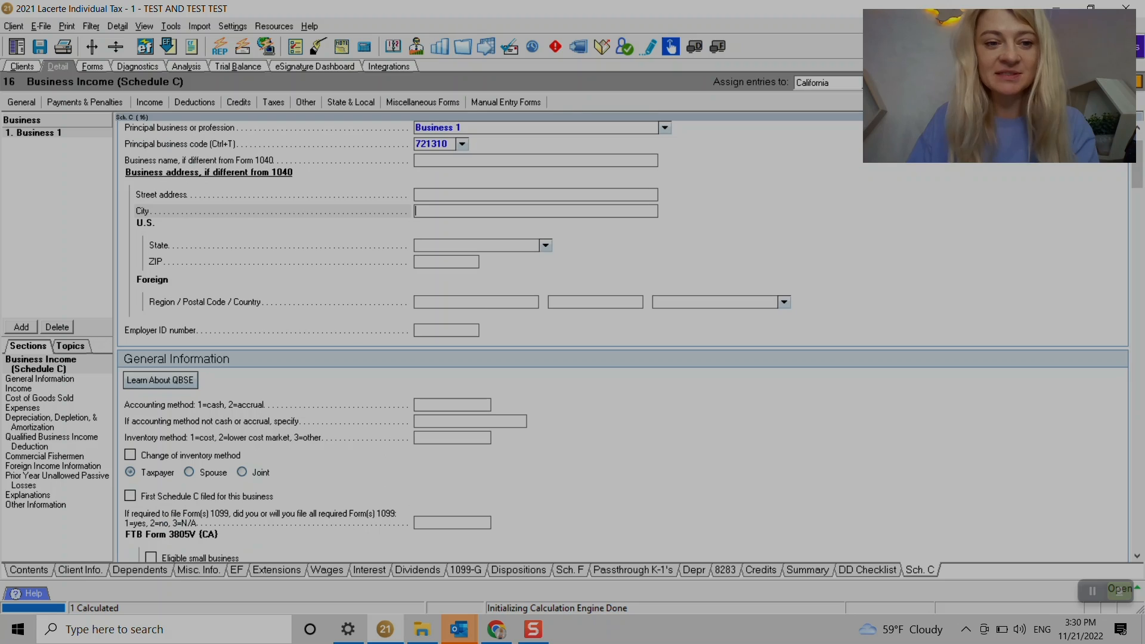
- Set the accounting method to 1 (cash), leaving First Schedule C filed unticked
scroll(down, 3)
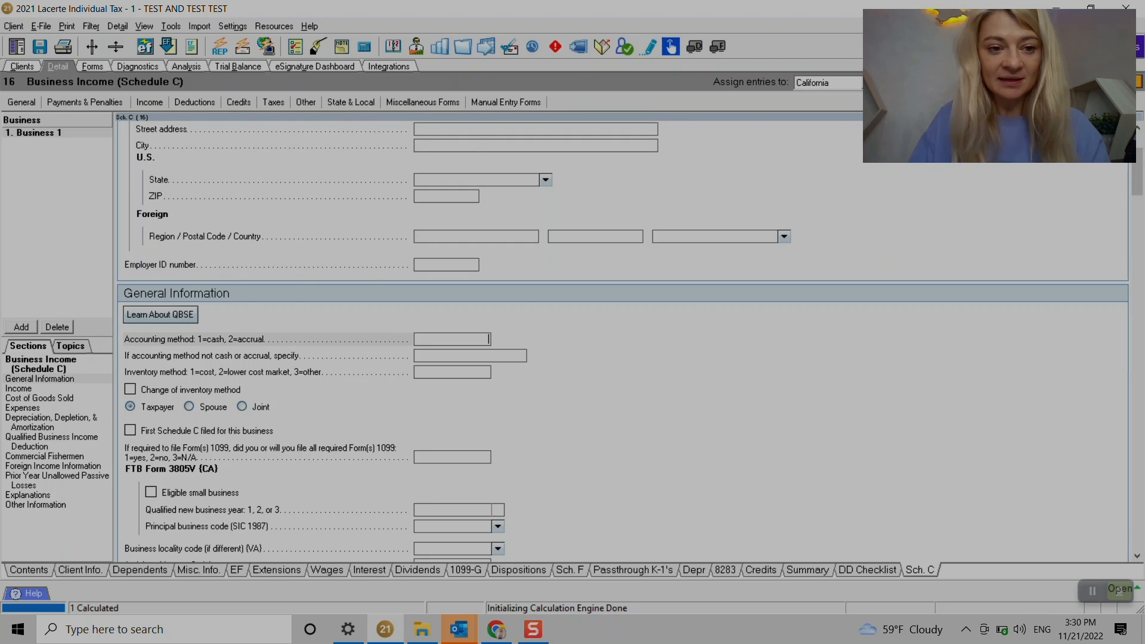
scroll(down, 3)
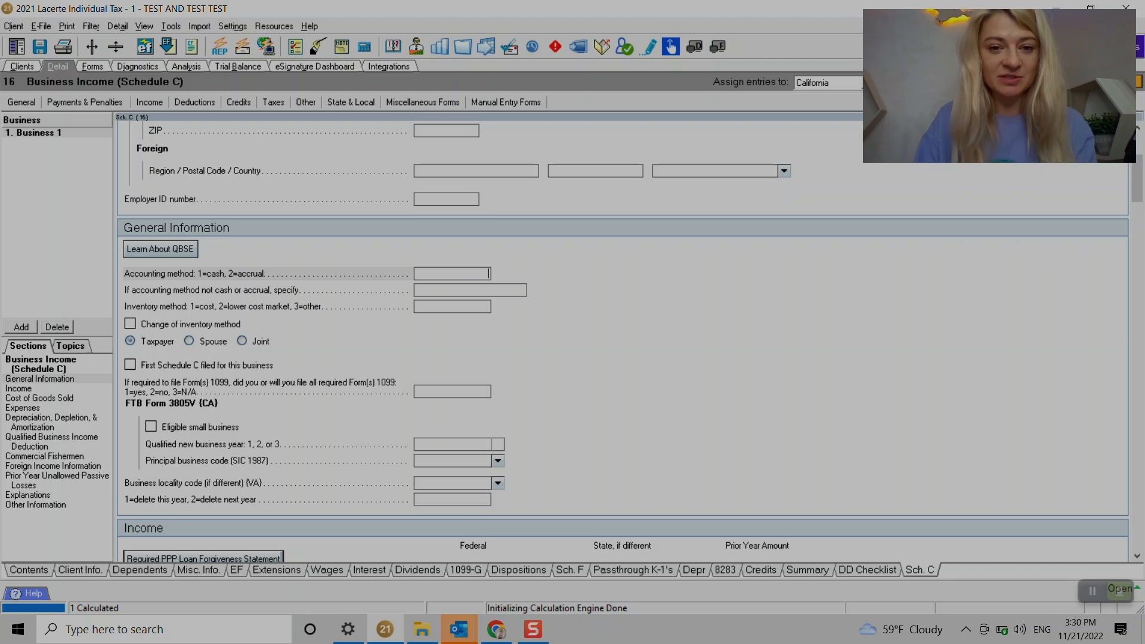
text(1)
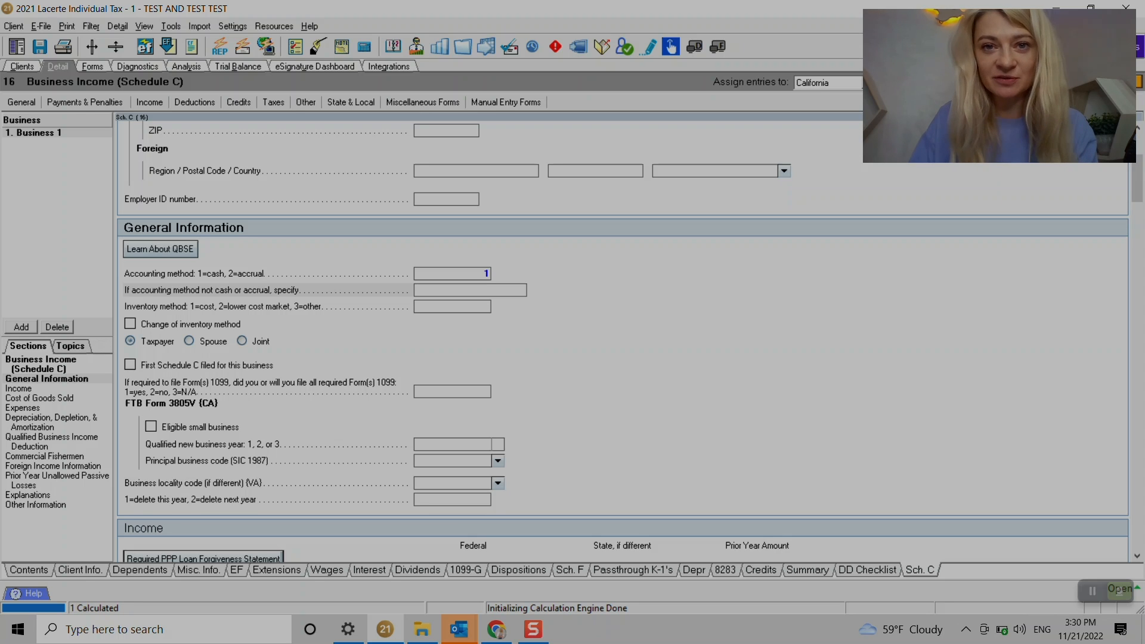
click(470, 290)
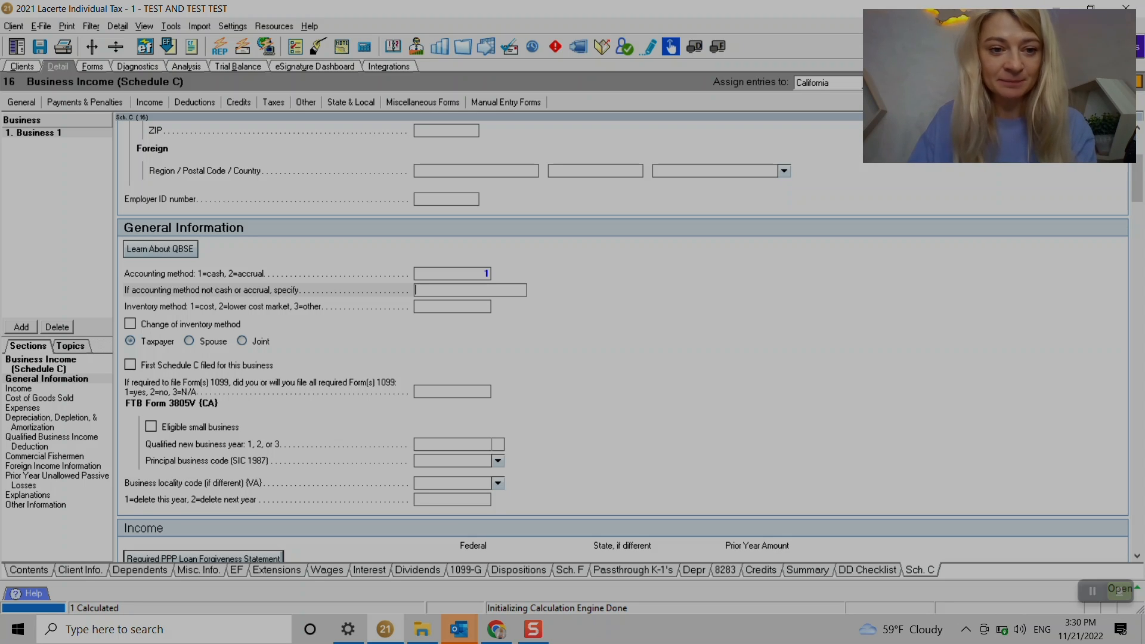
click(130, 365)
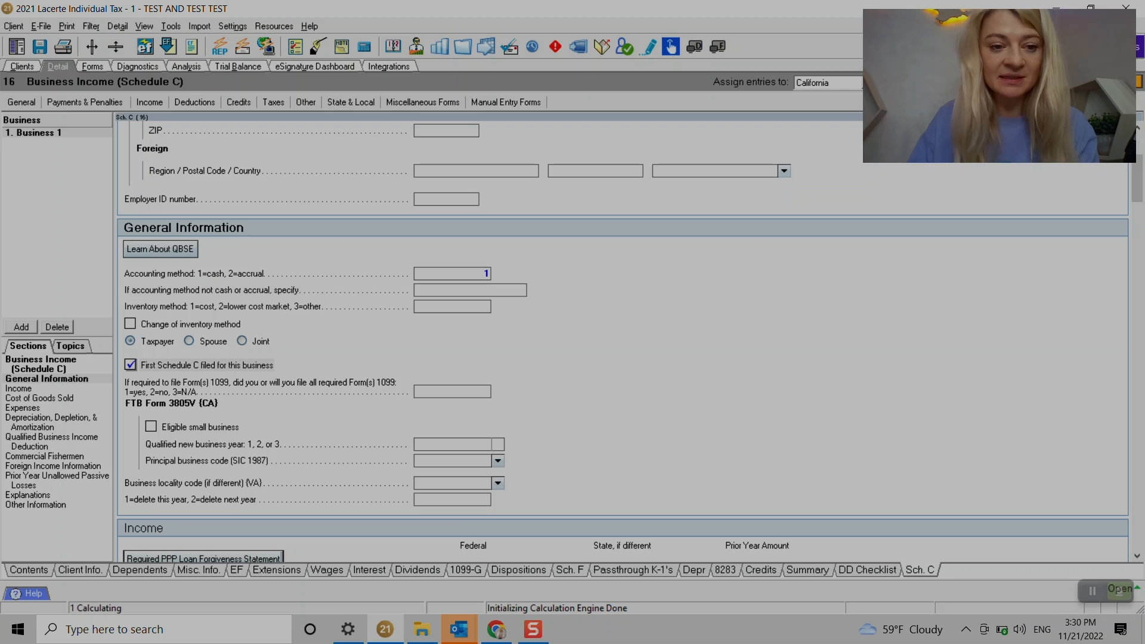
click(131, 365)
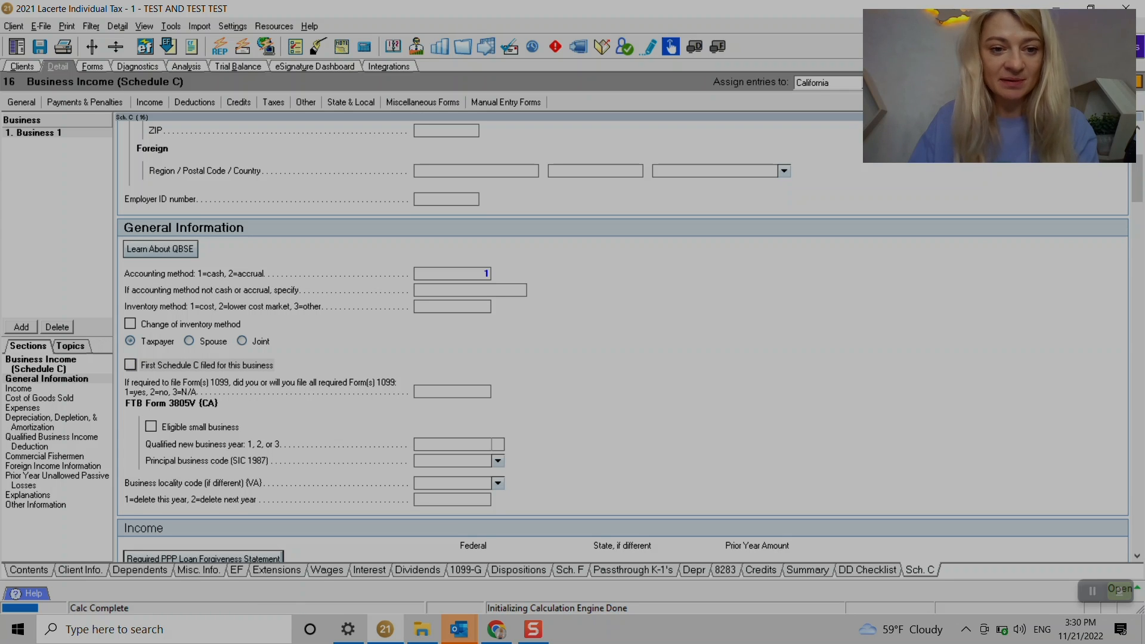
- Enter 1,000 gross receipts and 10 in accounting expenses for Business 1
scroll(down, 3)
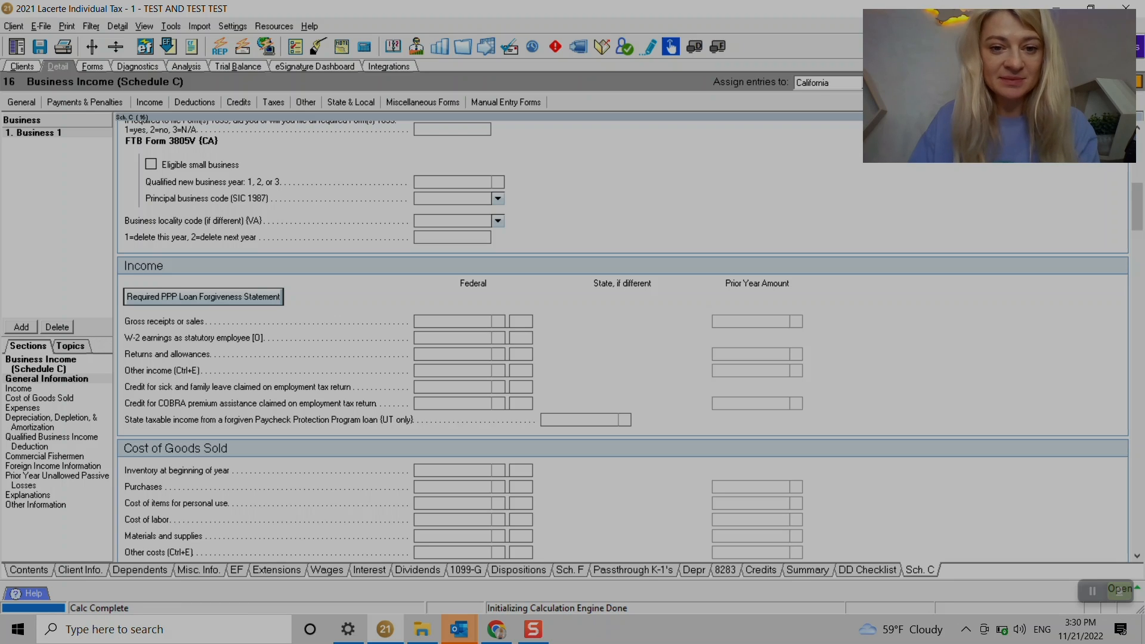
text(1000)
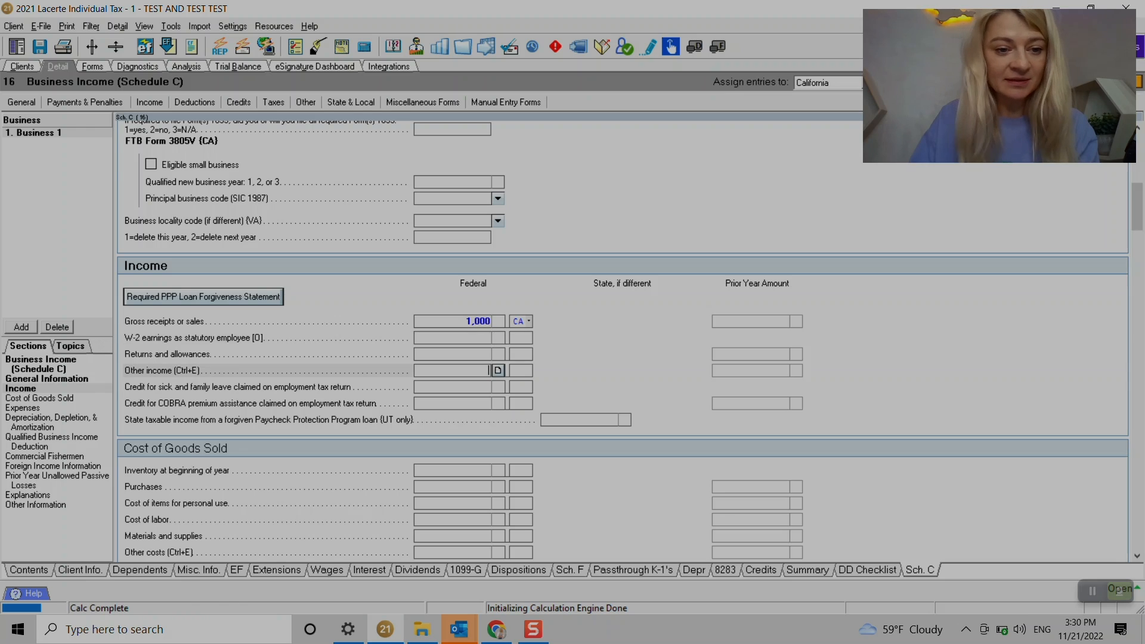
scroll(down, 3)
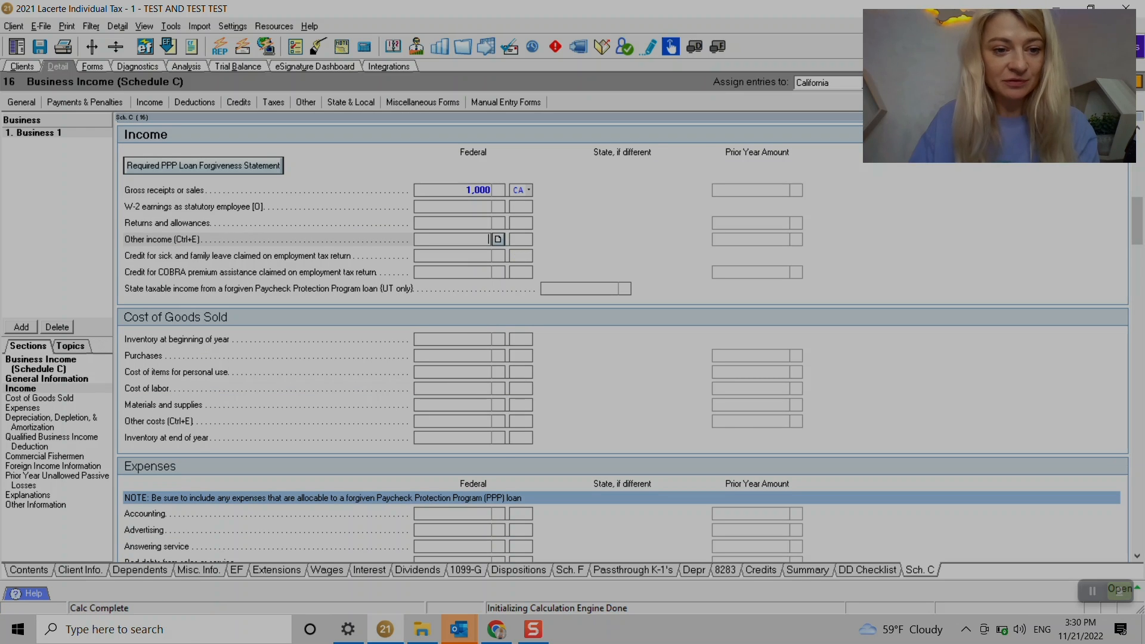
scroll(down, 3)
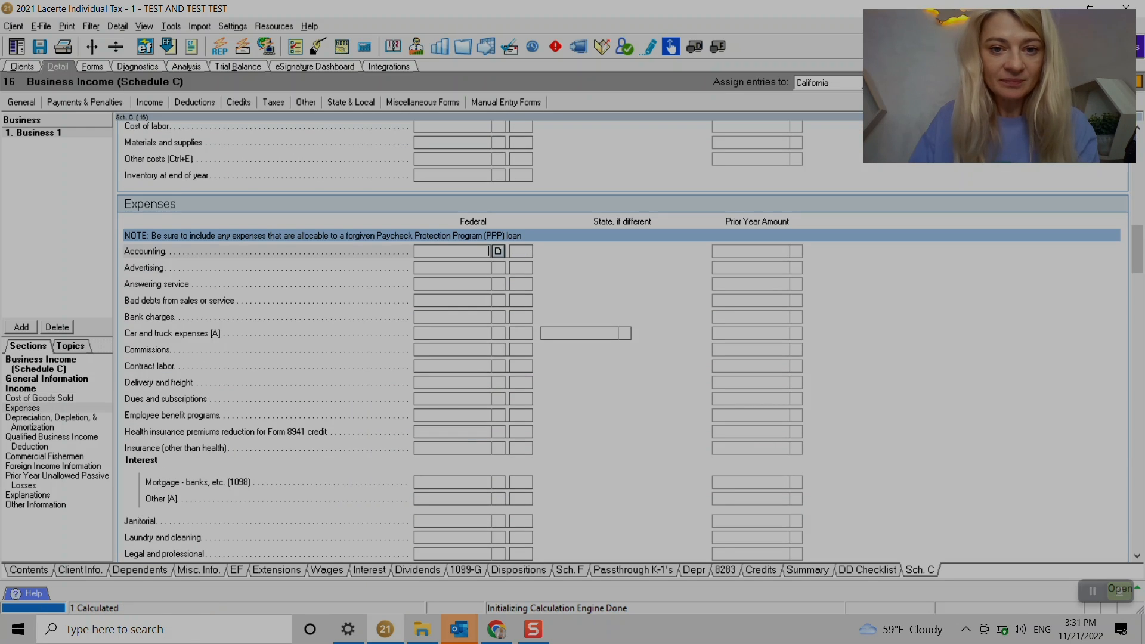
text(10)
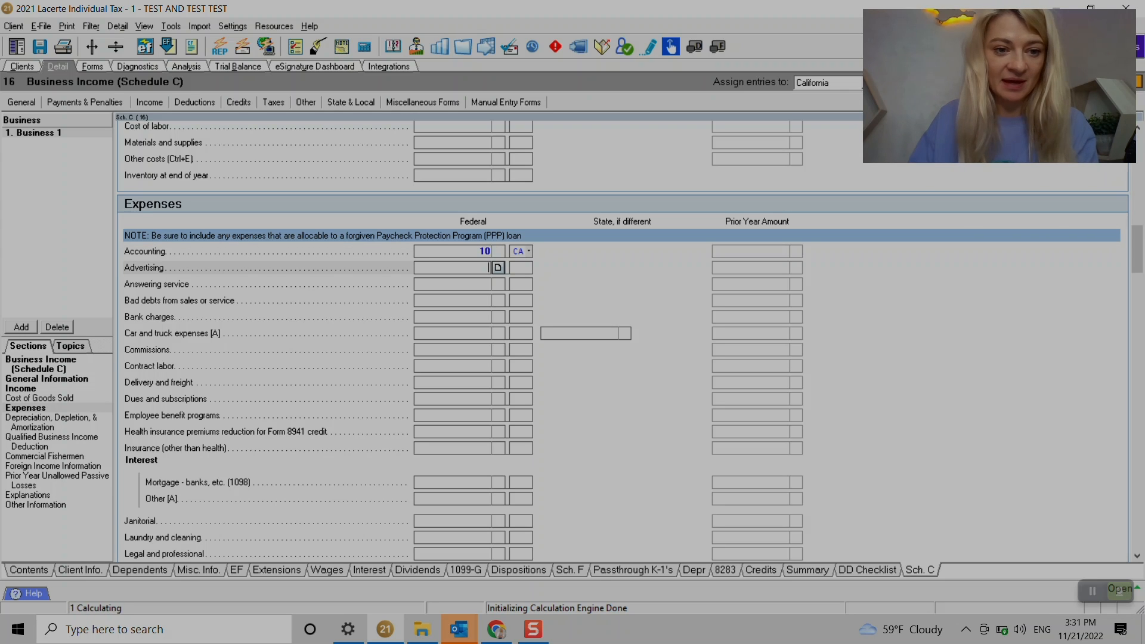
scroll(down, 3)
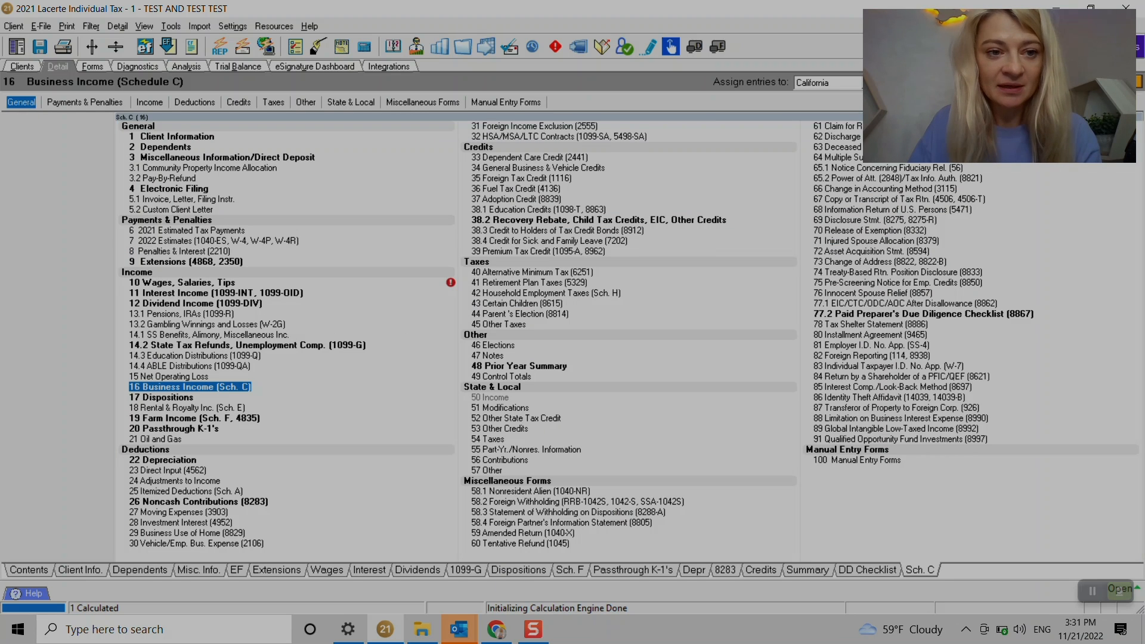
- Add depreciation asset 6 described 'auto1' on Form 2 (Schedule C)
click(28, 569)
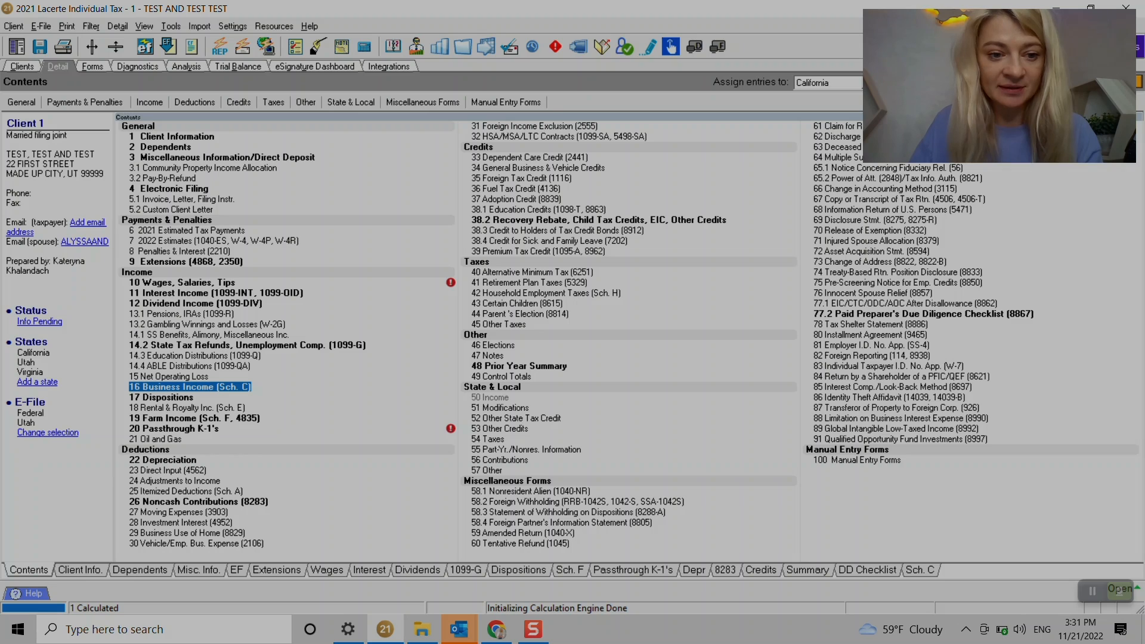
click(162, 459)
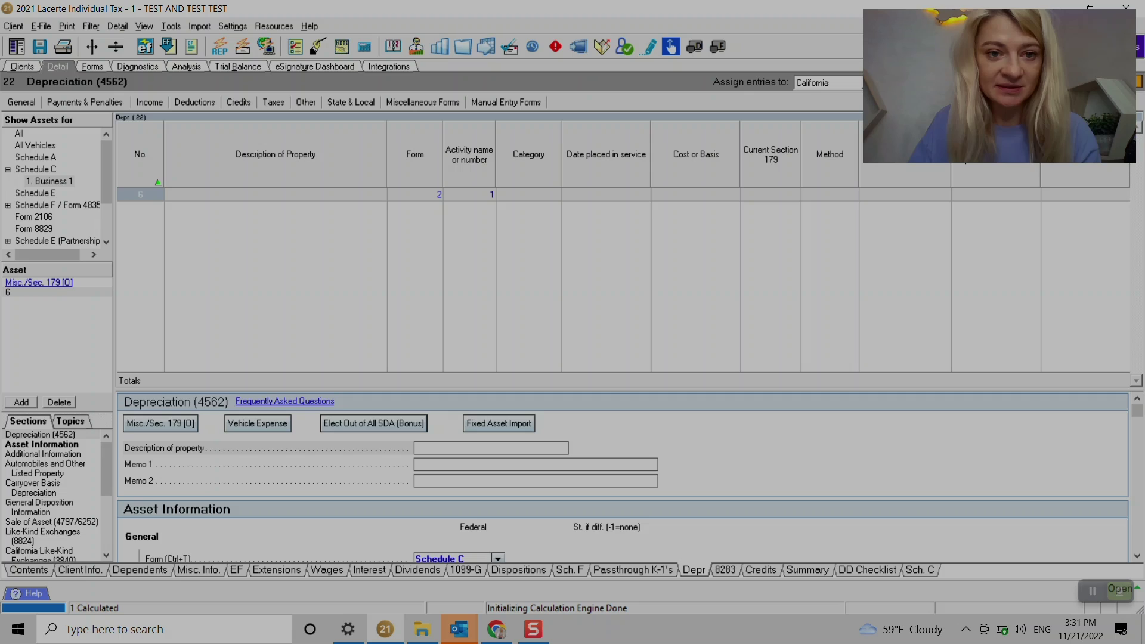
text(auto1)
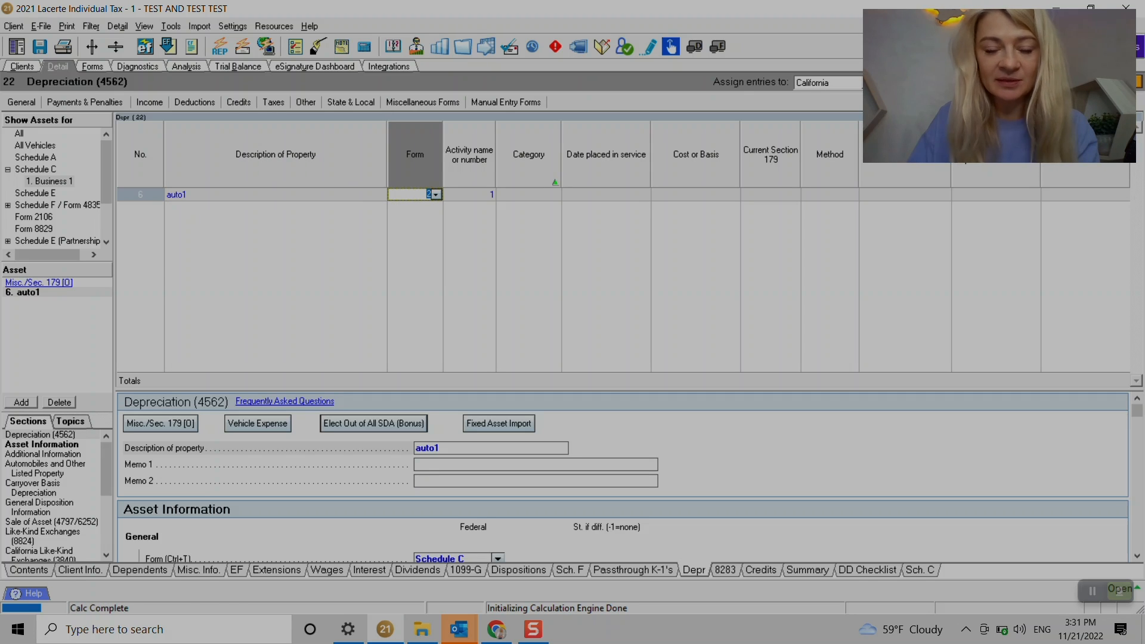
click(528, 194)
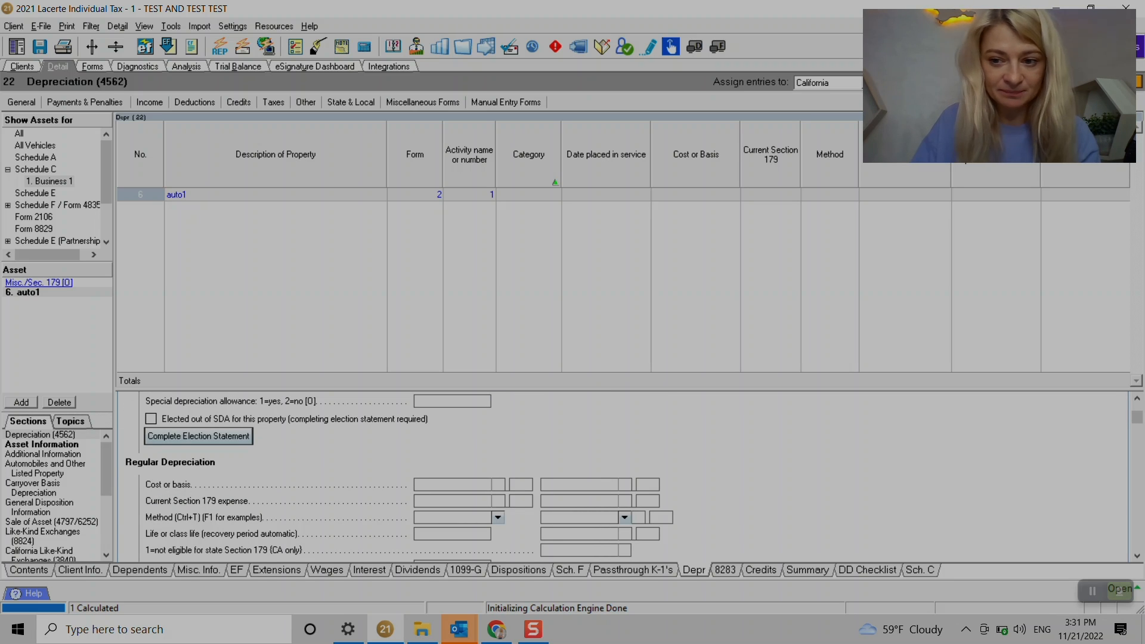
- Review auto1's mileage and vehicle-expense fields, leaving them blank, and exit Screen 22
scroll(down, 3)
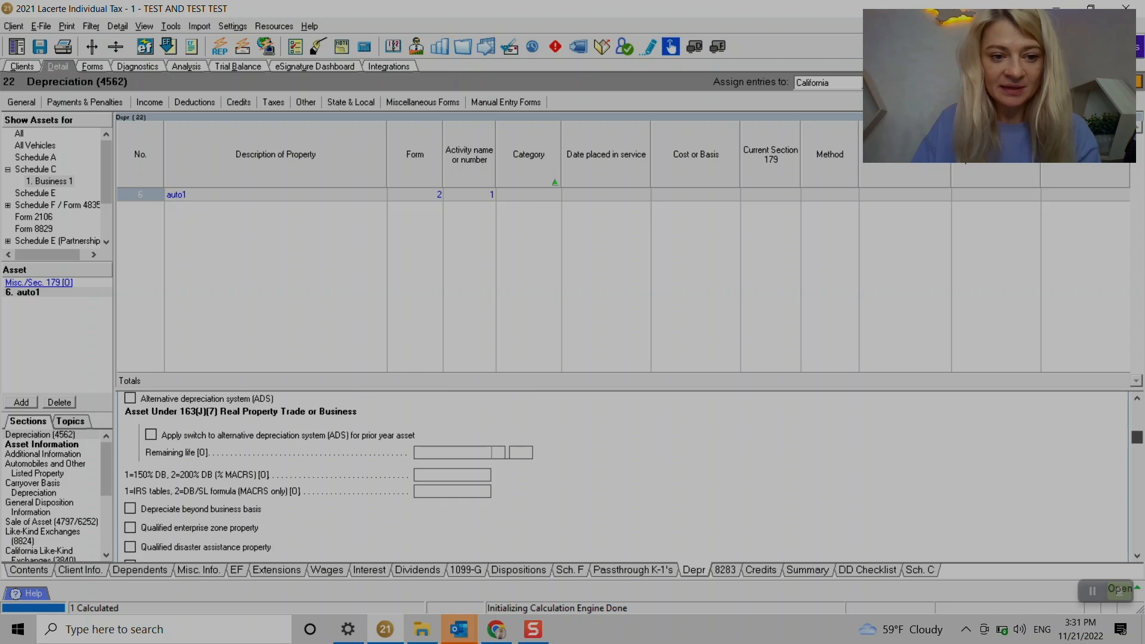
scroll(down, 3)
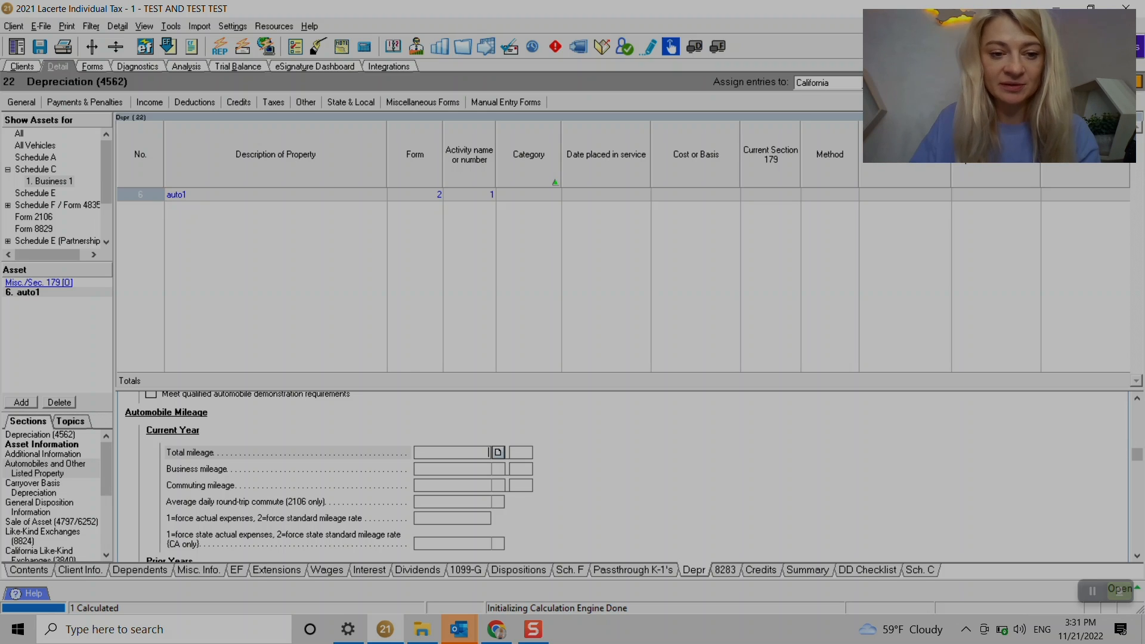
click(472, 468)
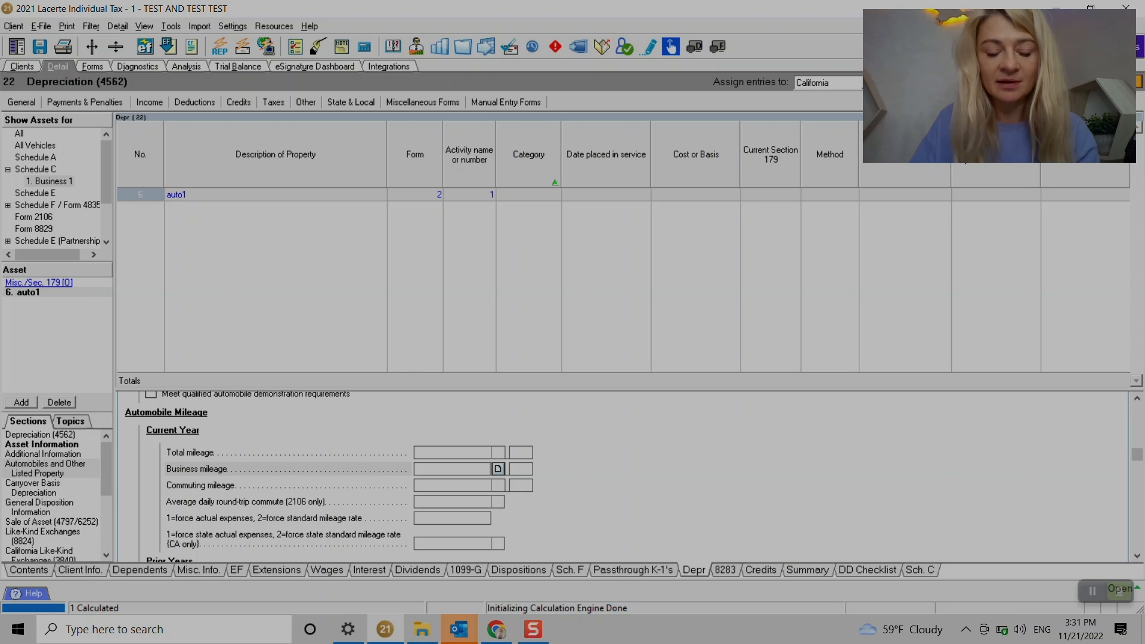
scroll(down, 3)
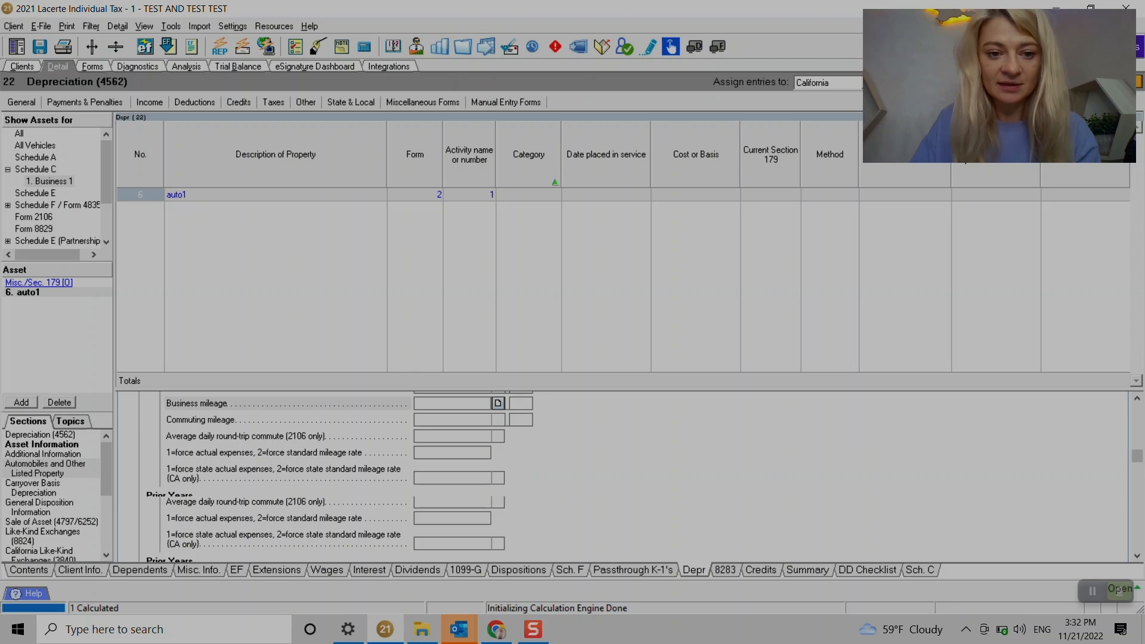
scroll(down, 3)
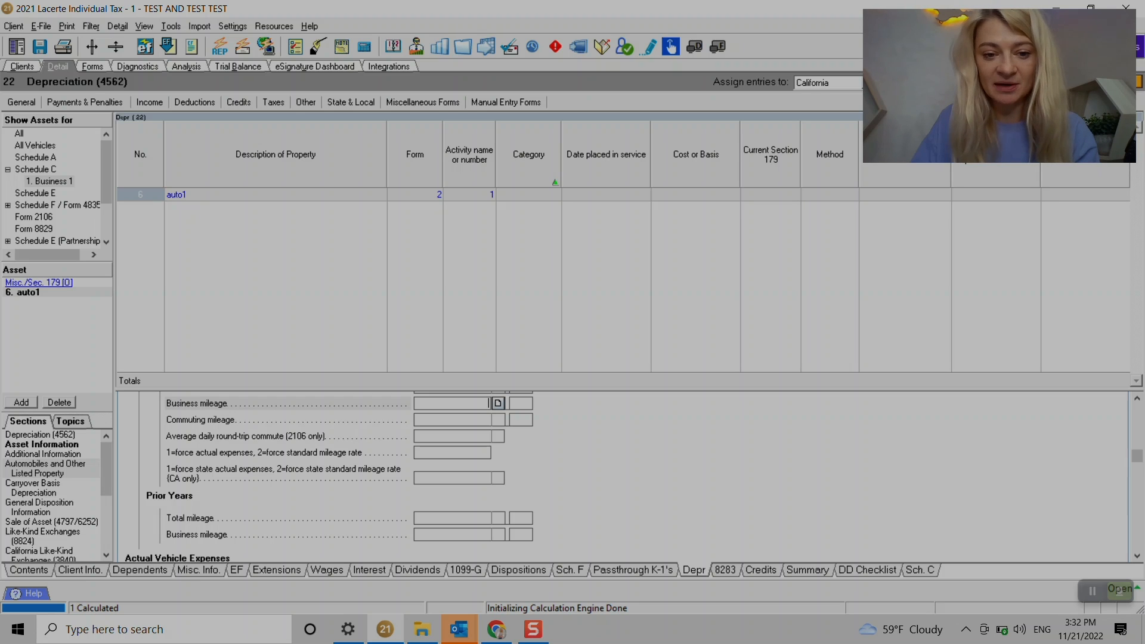
scroll(down, 3)
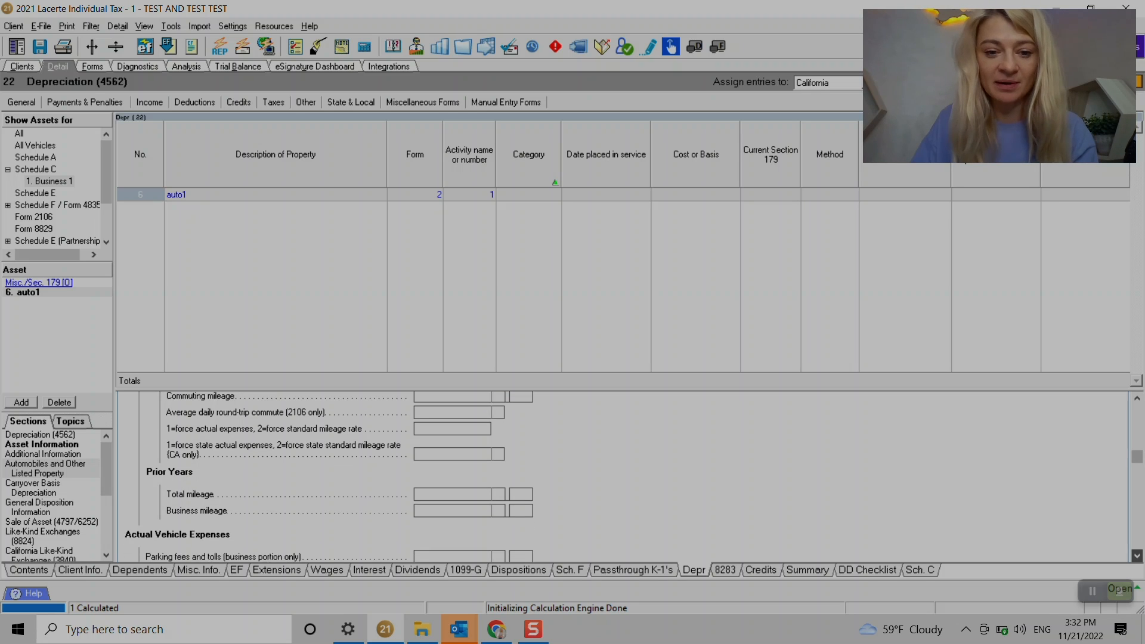
scroll(down, 3)
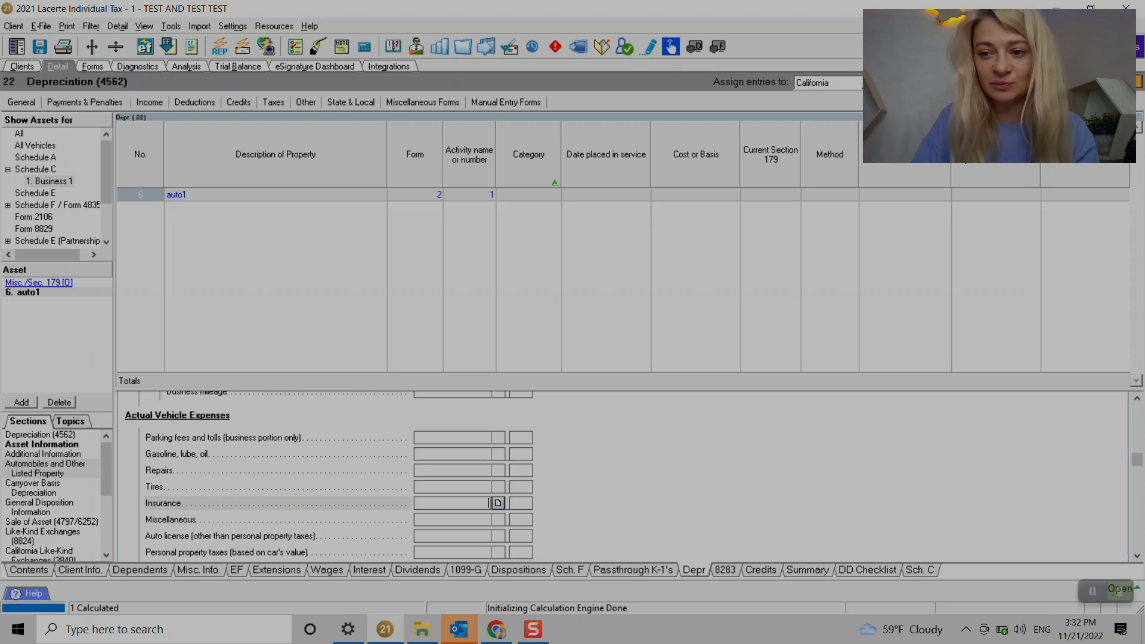
scroll(up, 3)
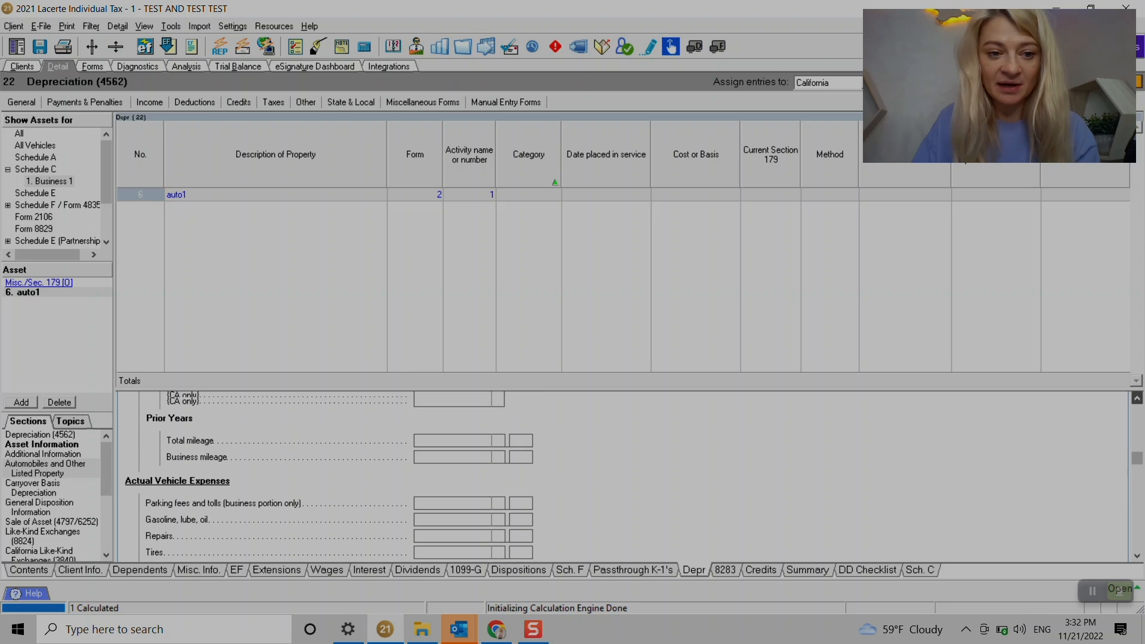
scroll(up, 3)
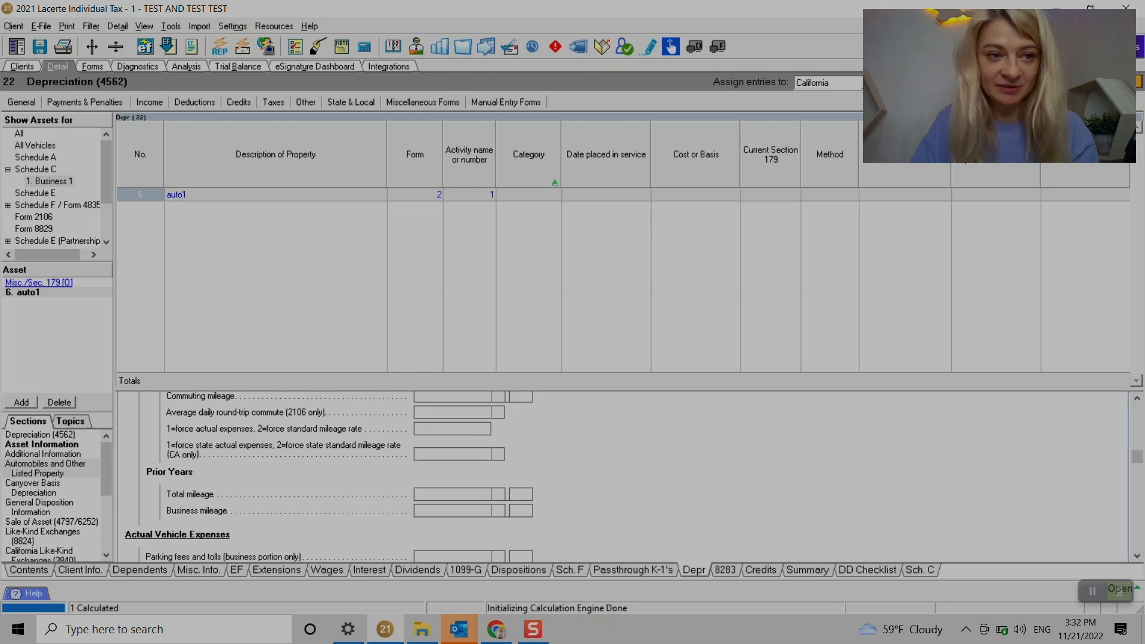
click(21, 101)
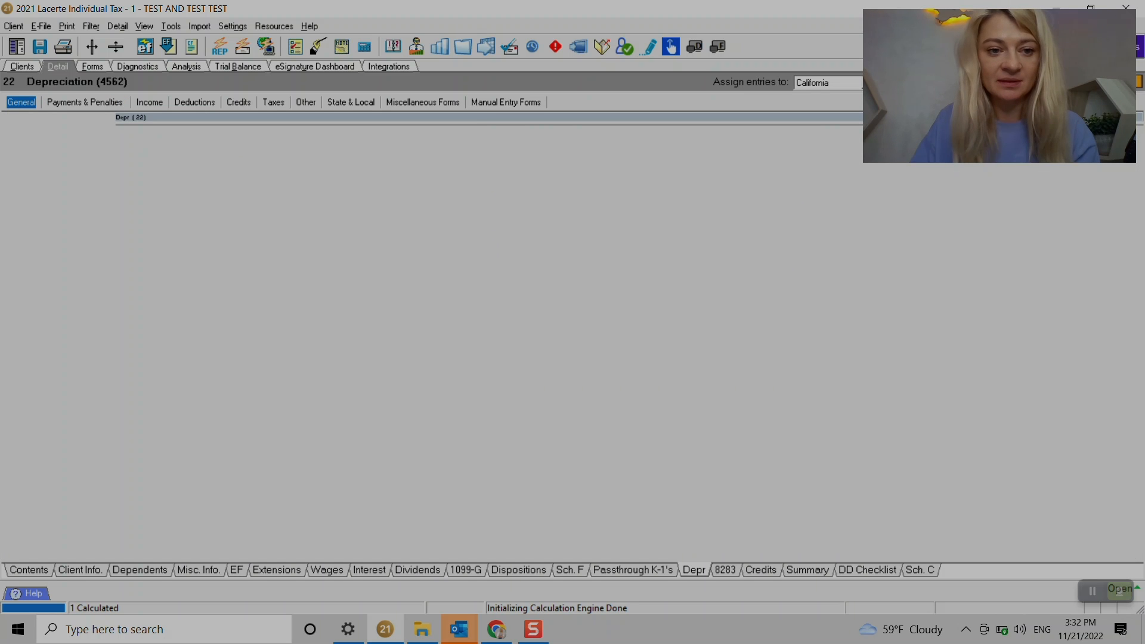
- Open Schedule C and review expense amounts like other interest, start-up costs and vehicle rent
click(29, 569)
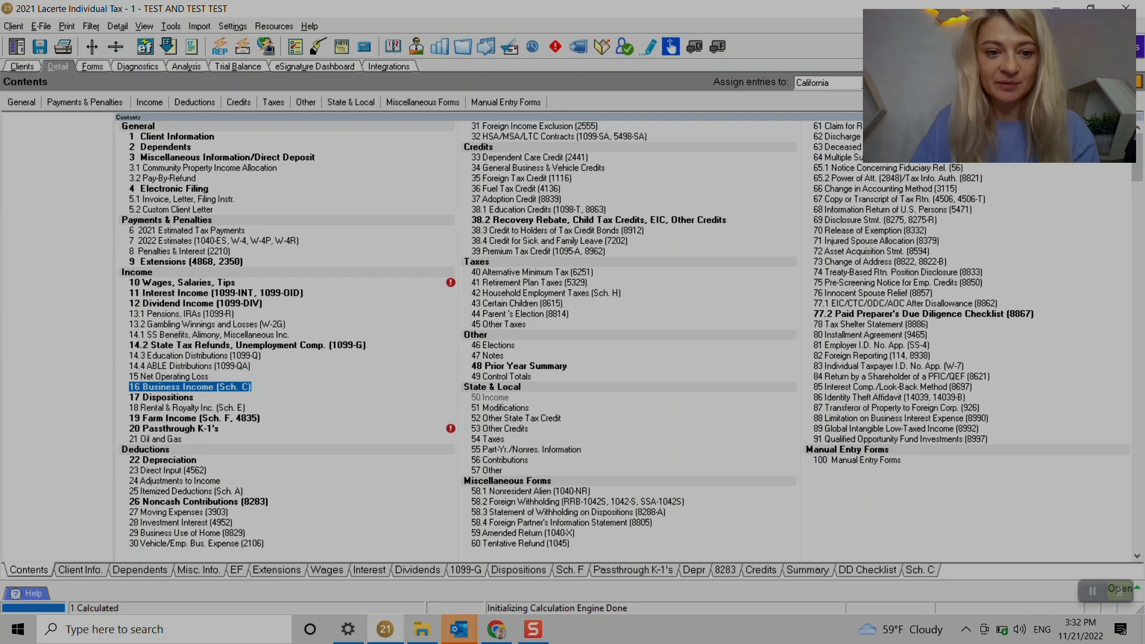
double_click(189, 386)
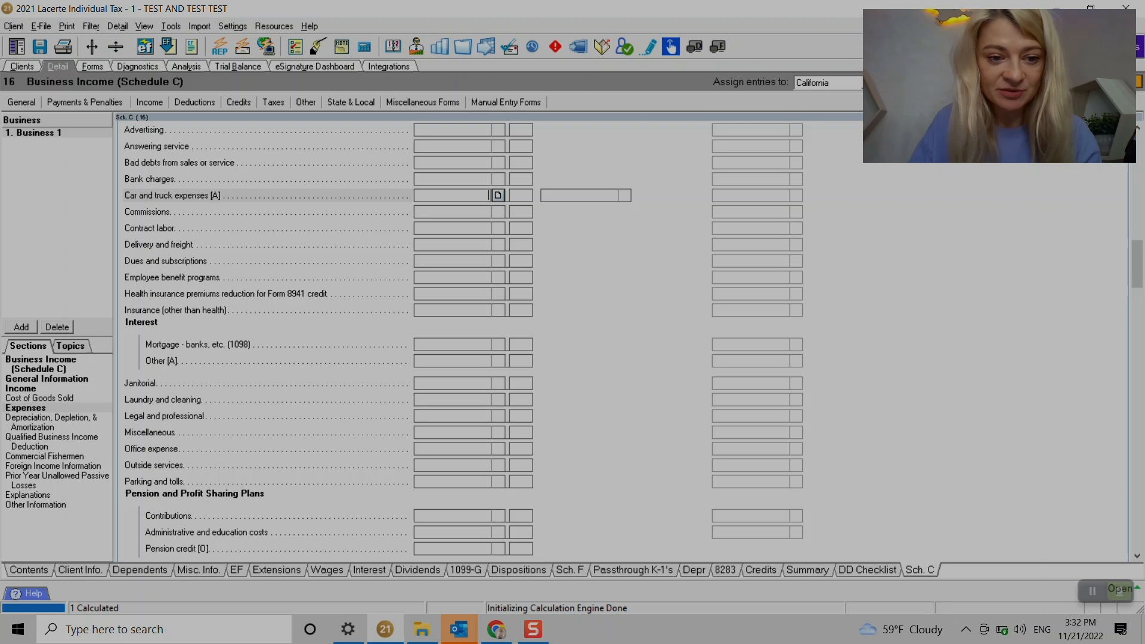
scroll(down, 3)
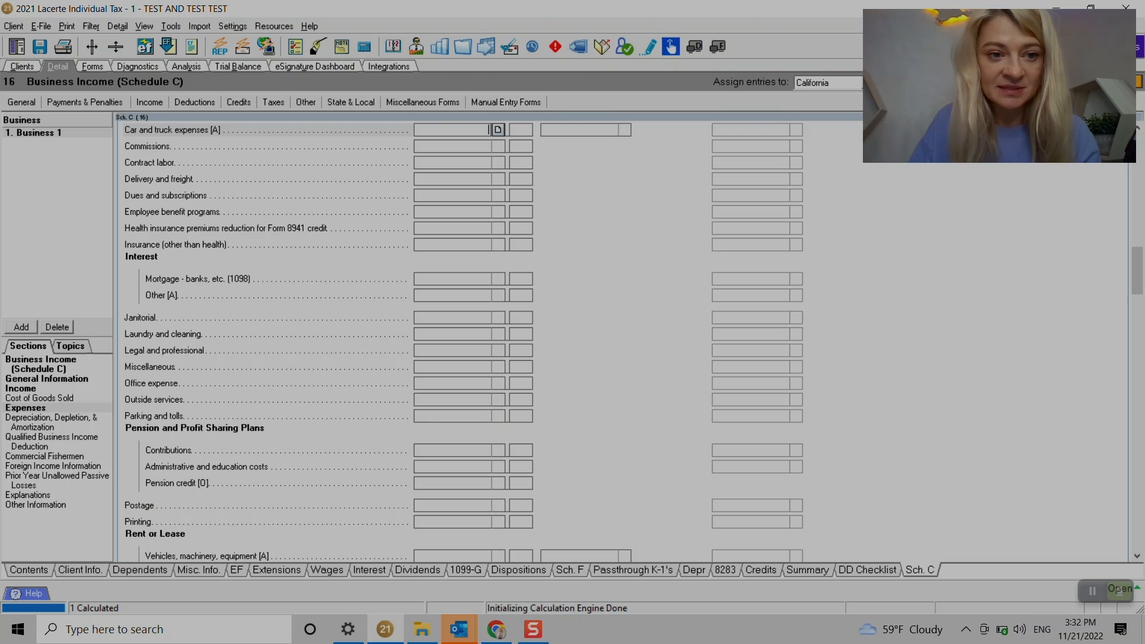
click(472, 296)
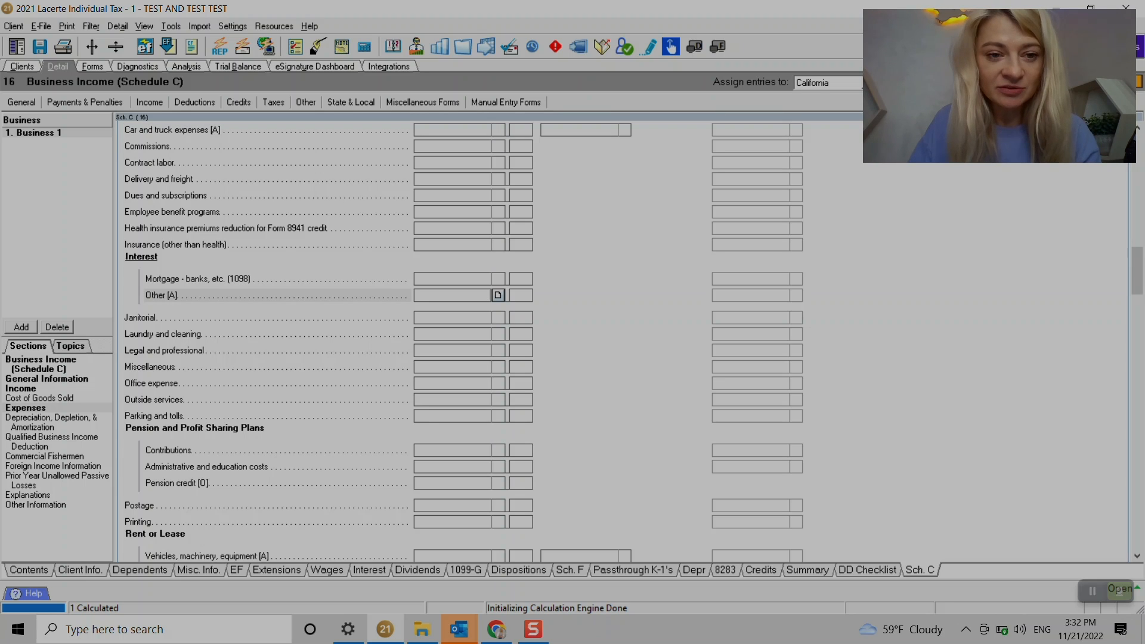
scroll(down, 3)
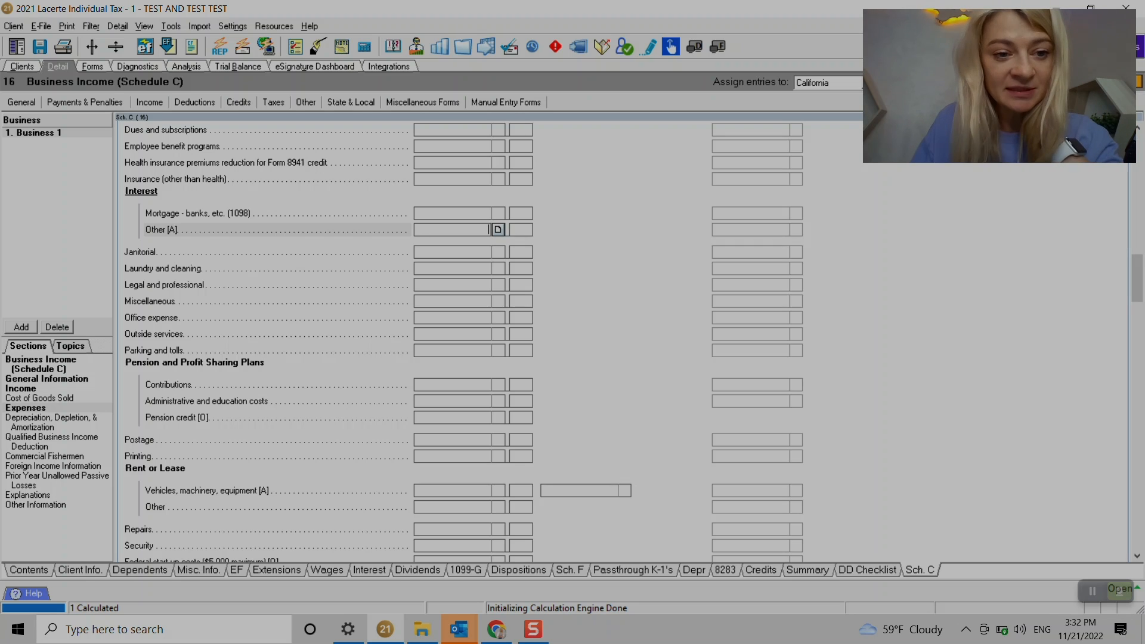
scroll(down, 3)
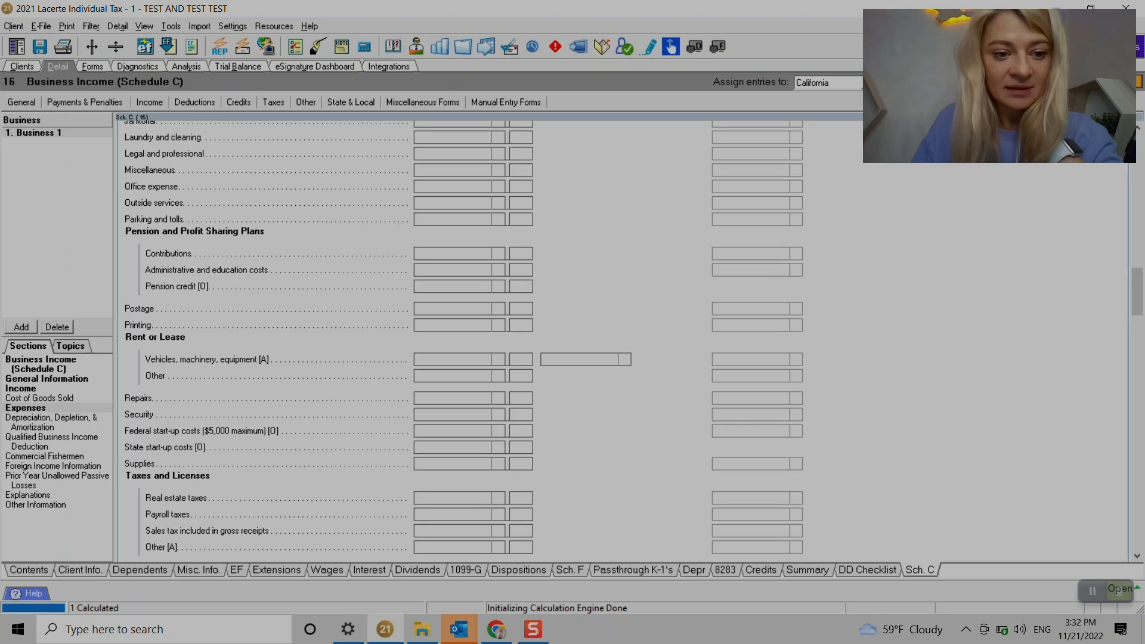
click(473, 447)
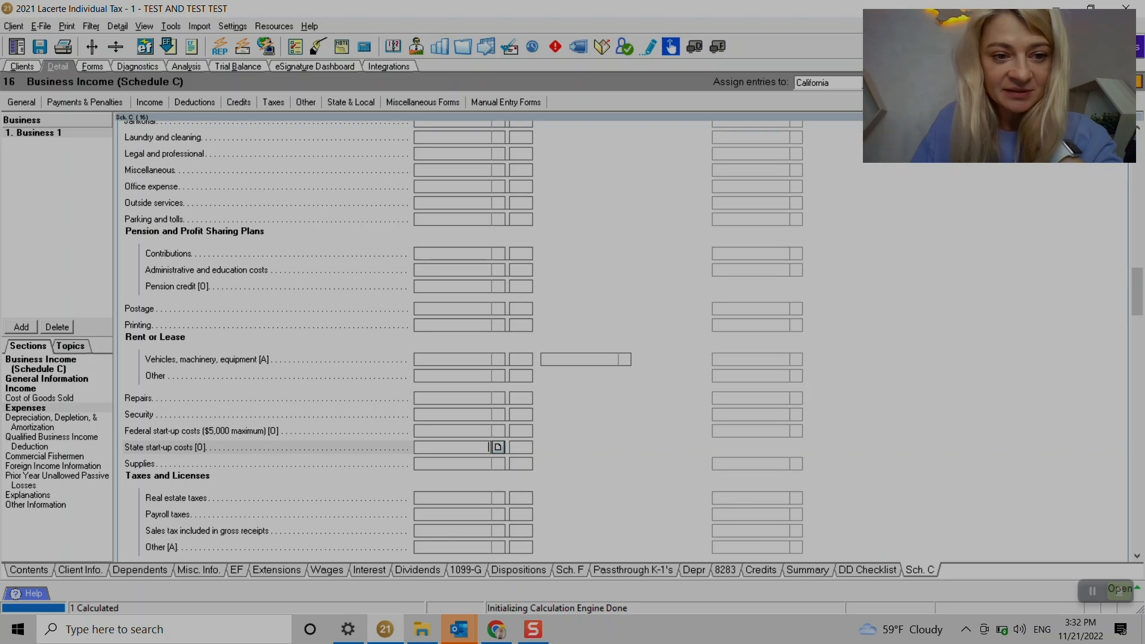
click(473, 358)
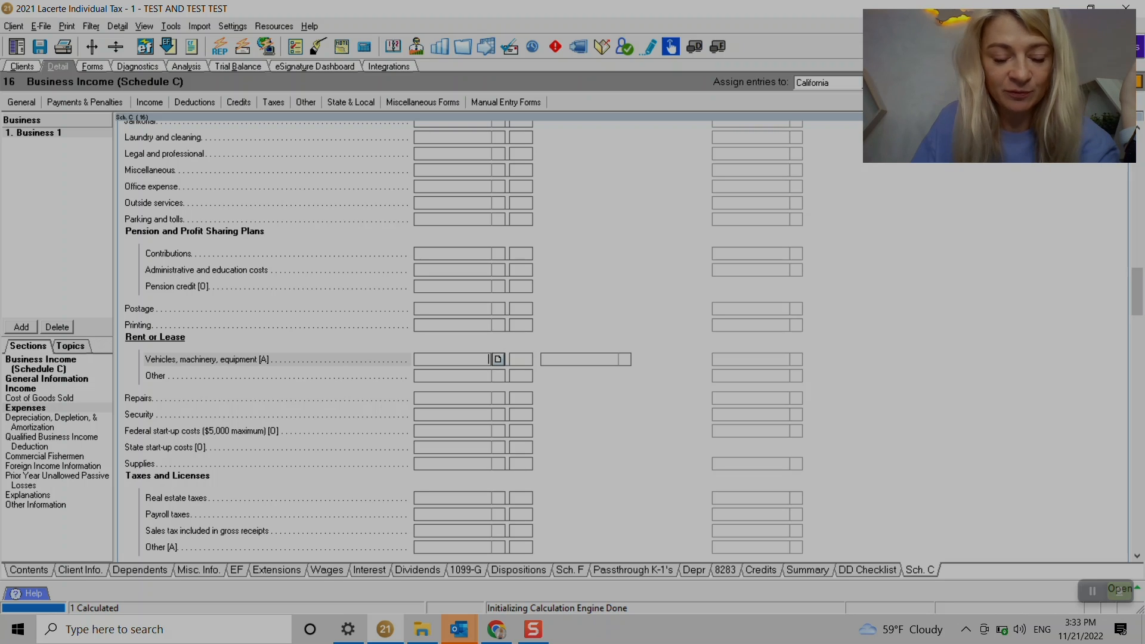
- Review the depreciation, QBI and passive-loss sections, leaving SSTB unmarked, and return to Contents
scroll(down, 3)
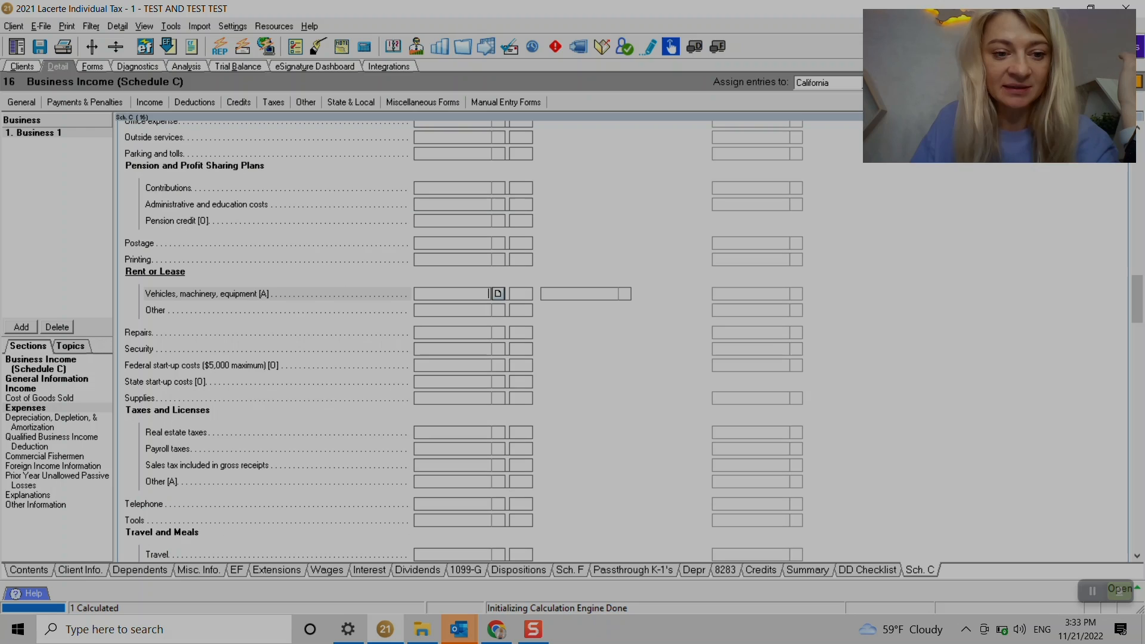
scroll(down, 3)
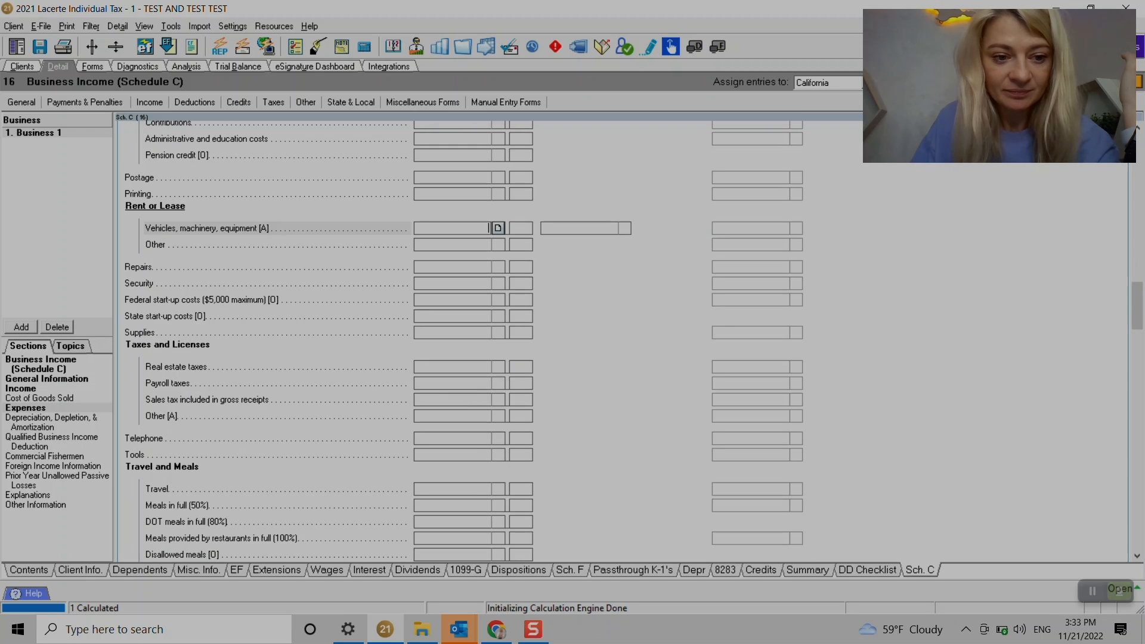
scroll(down, 3)
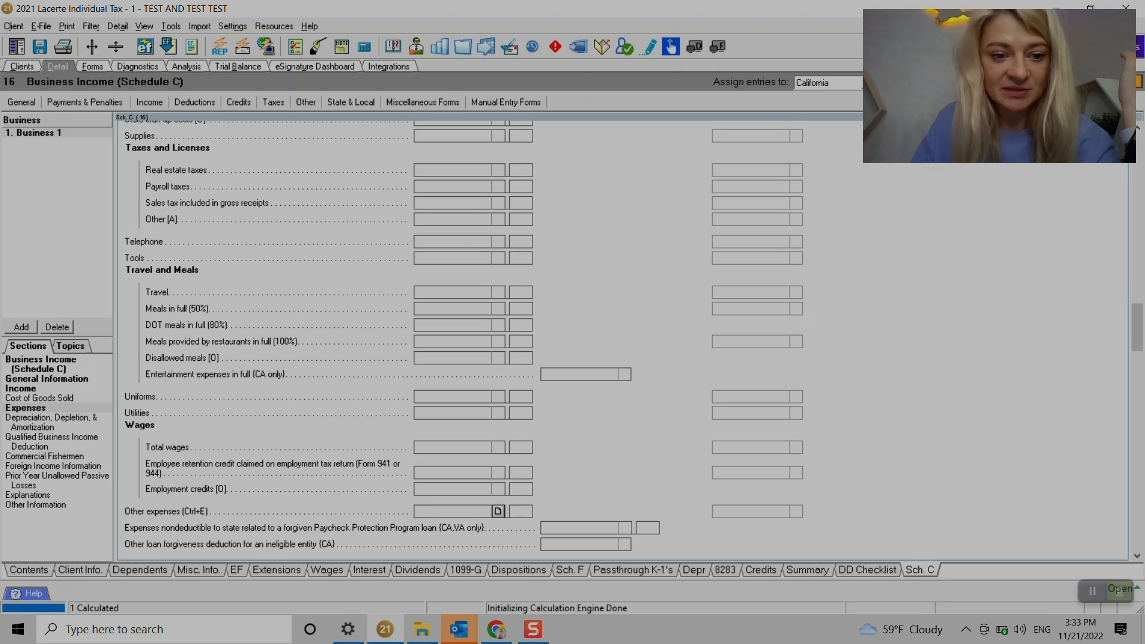
scroll(down, 3)
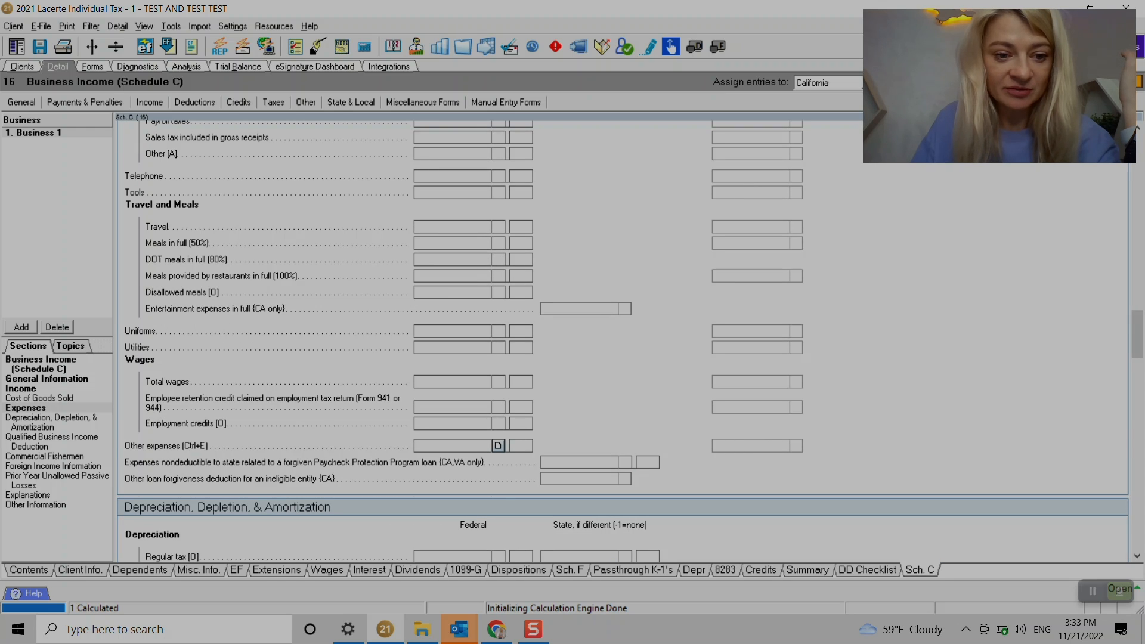
scroll(down, 3)
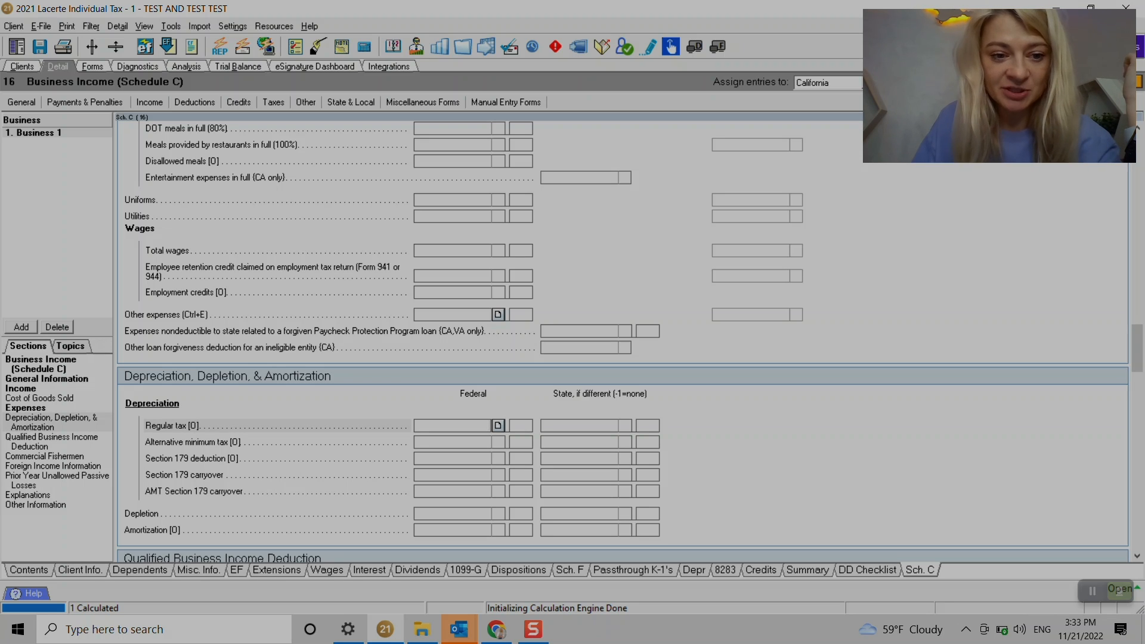
scroll(down, 3)
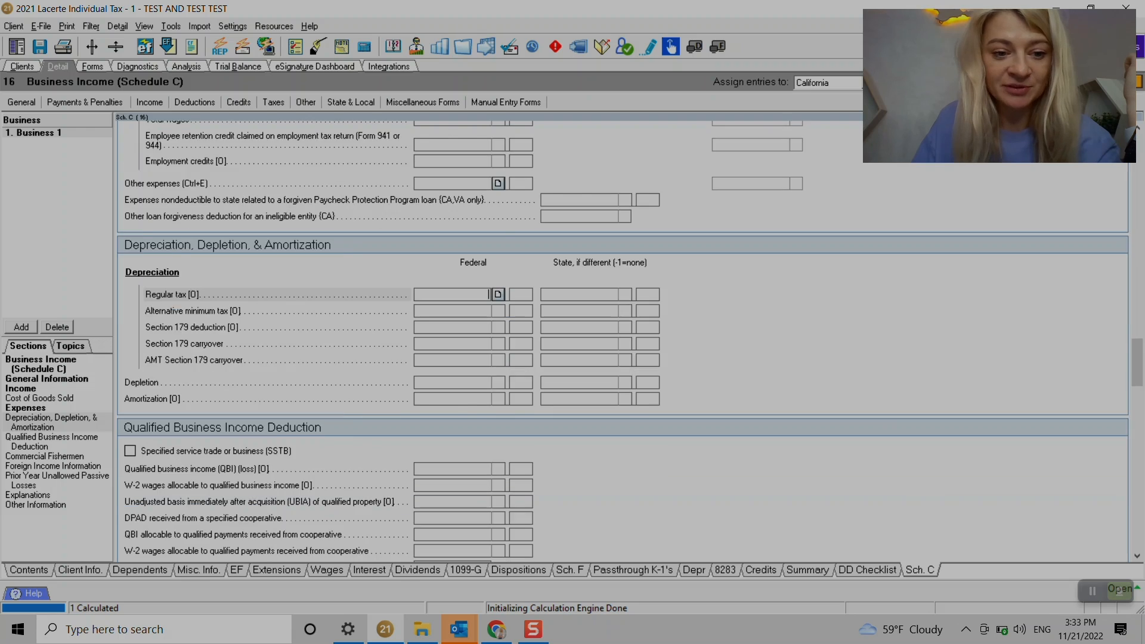
scroll(down, 3)
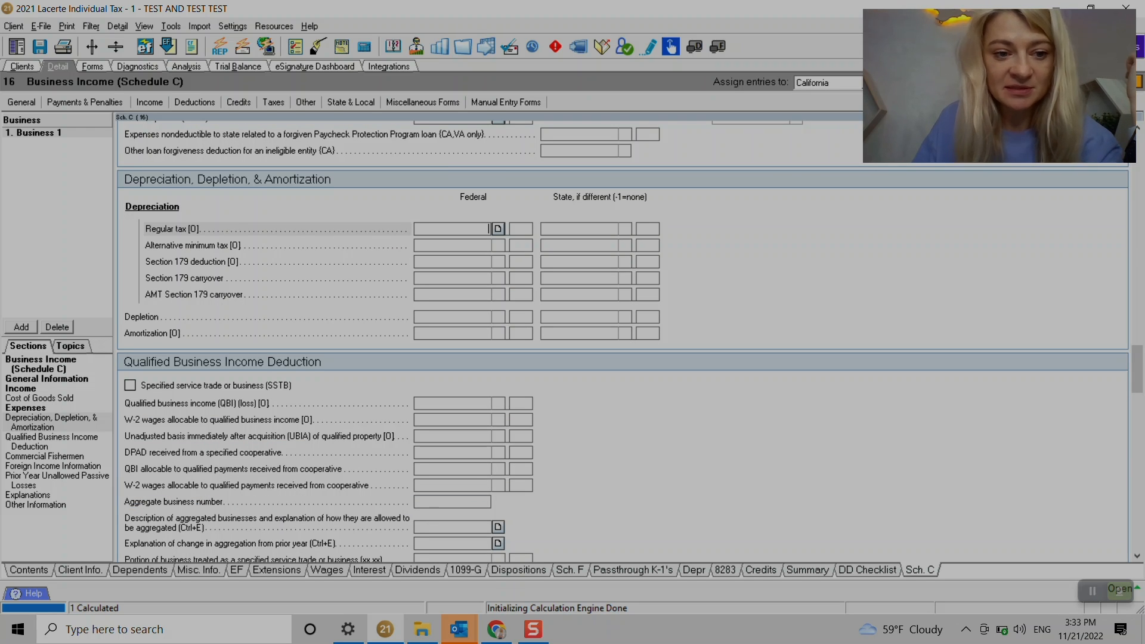
click(129, 385)
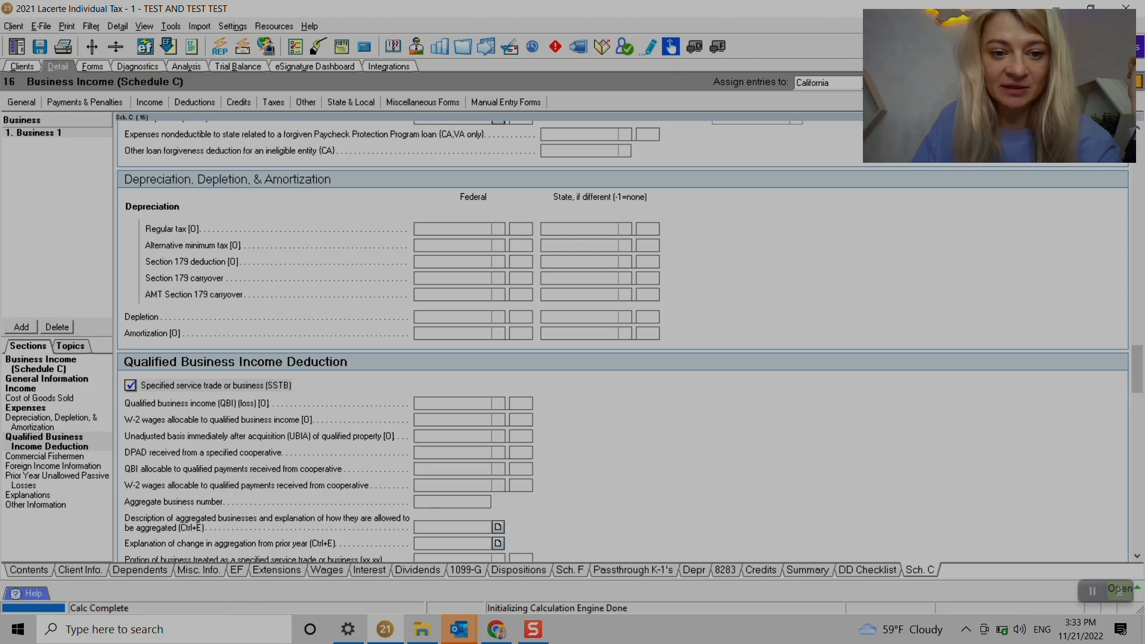
click(130, 385)
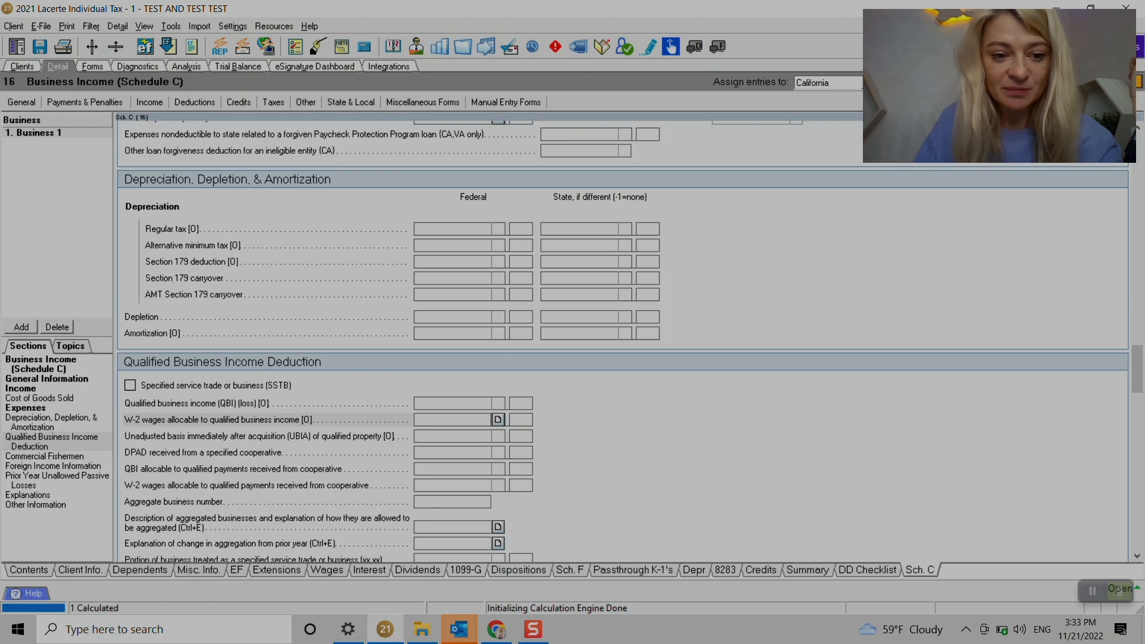
scroll(down, 3)
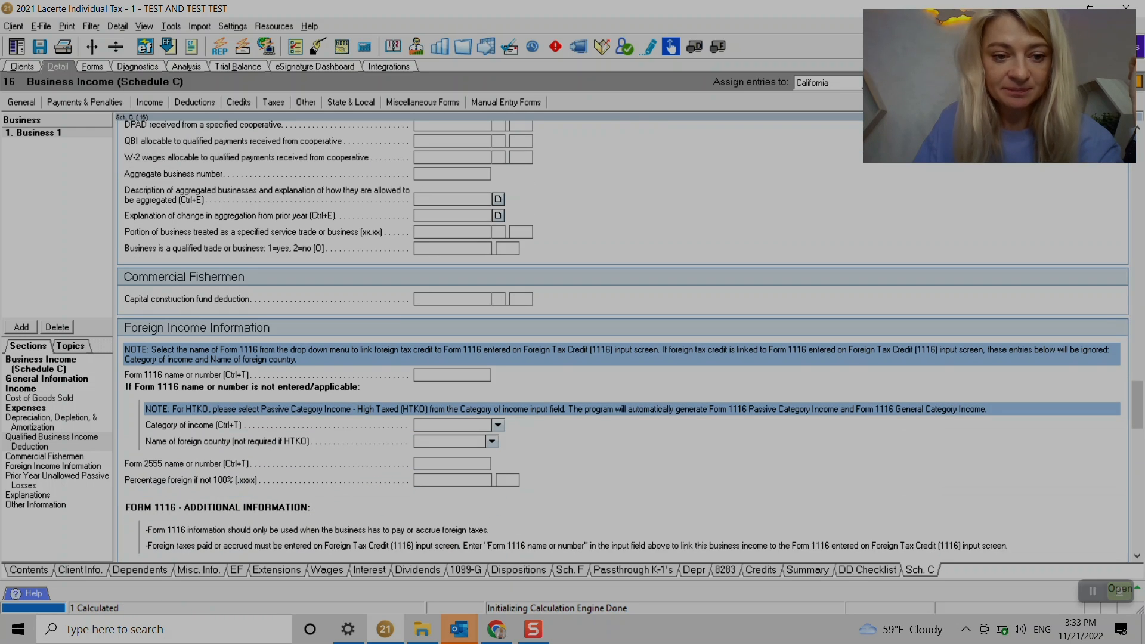
scroll(down, 3)
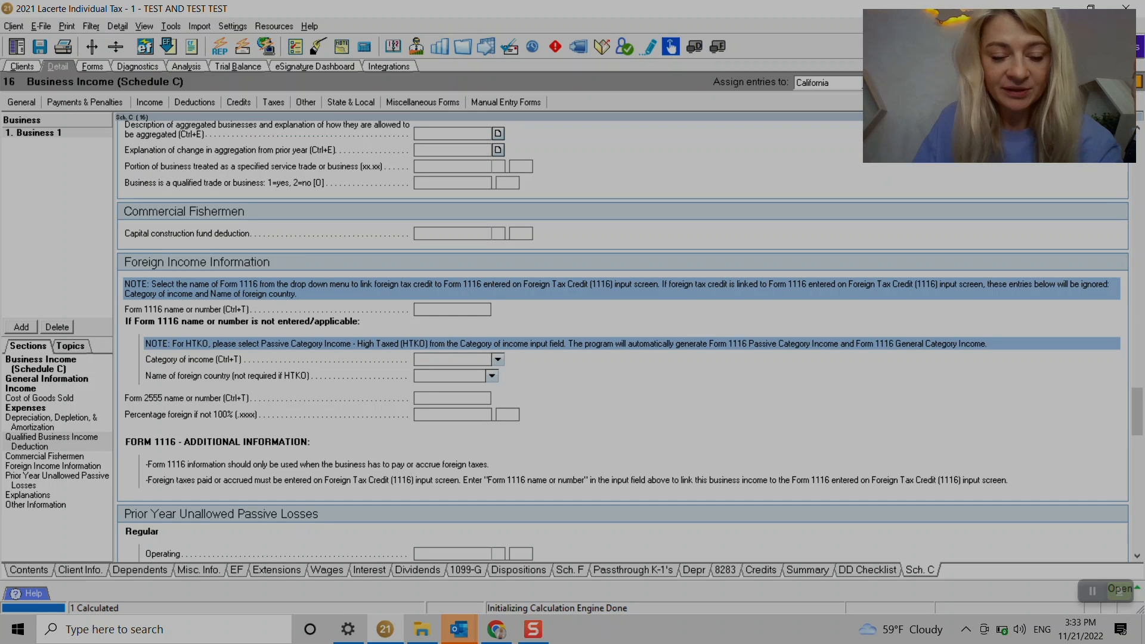
scroll(down, 3)
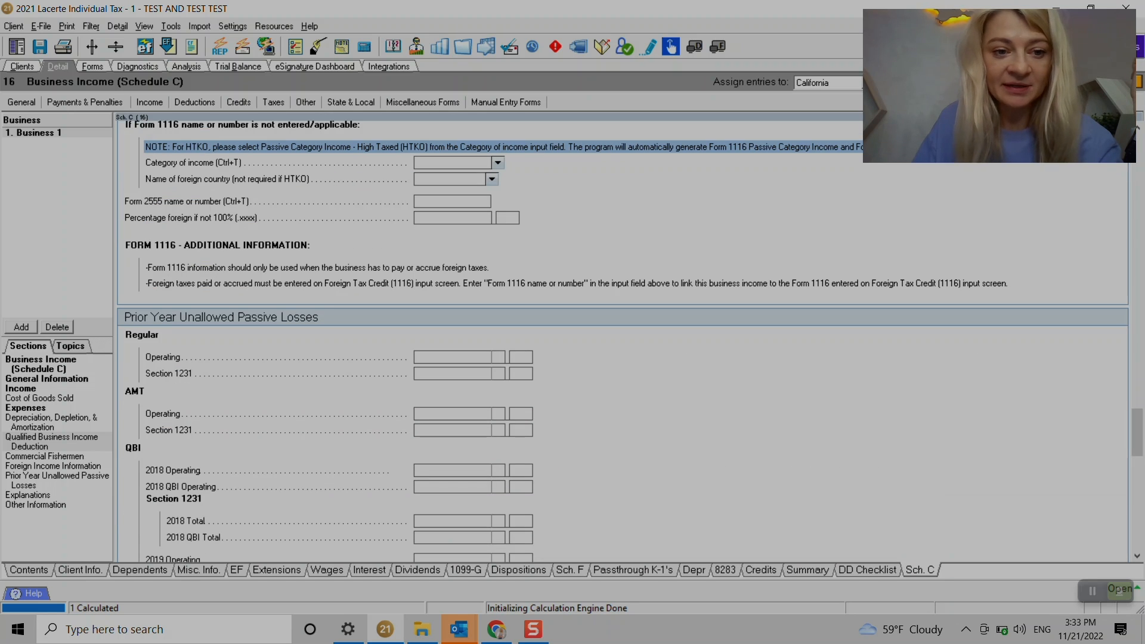
scroll(down, 3)
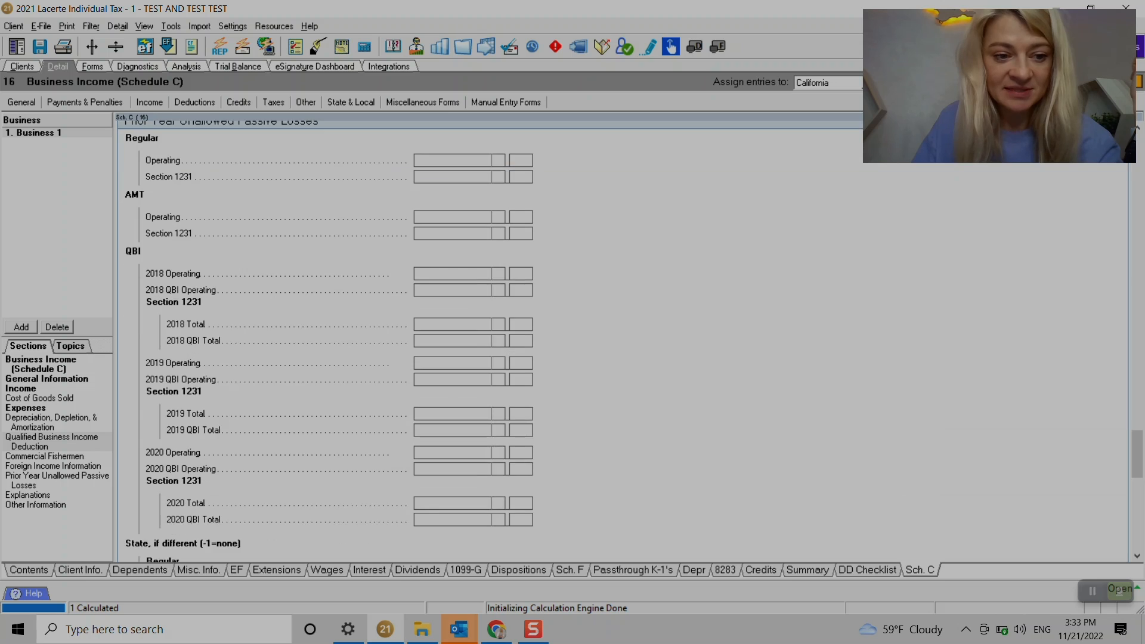
click(35, 504)
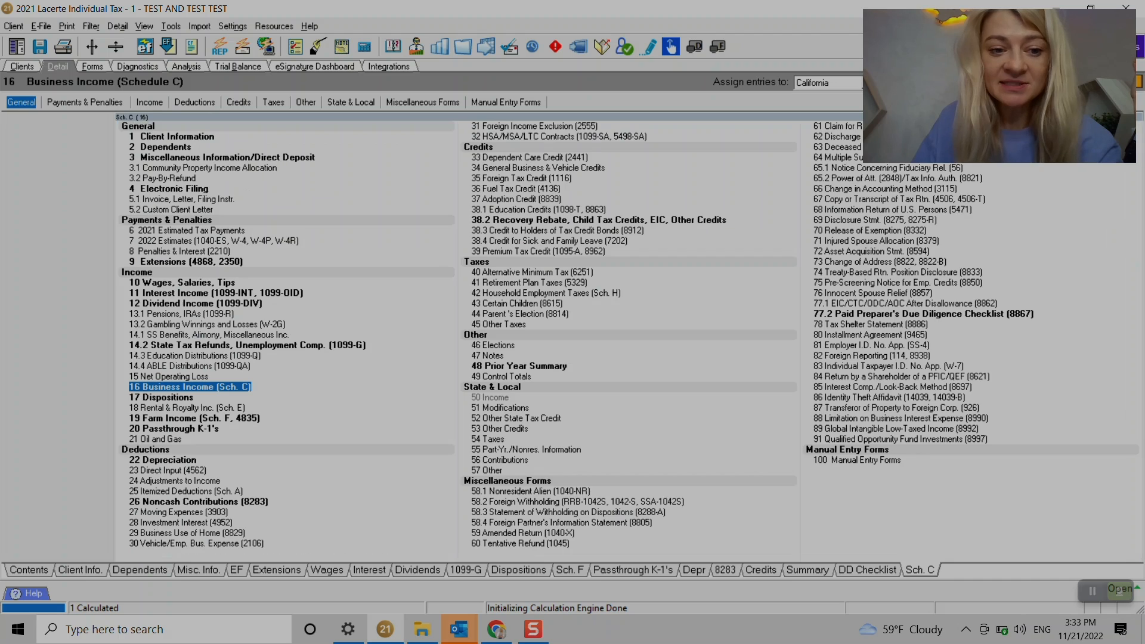
- Link the Business Use of Home (8829) entry to Schedule C, activity Business 1
click(29, 570)
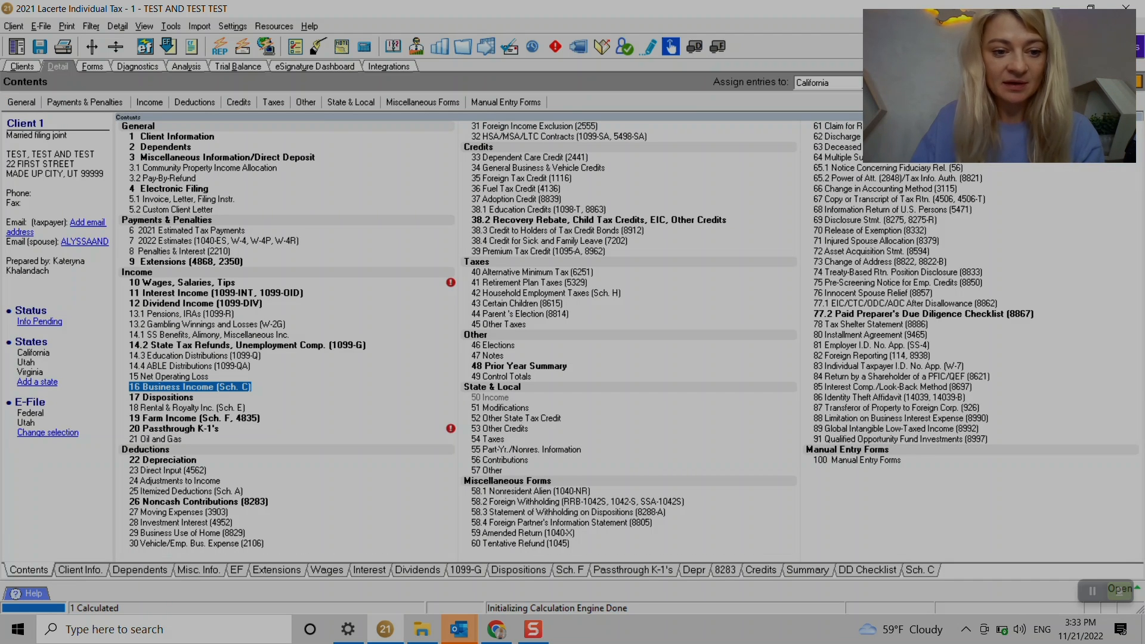
click(186, 533)
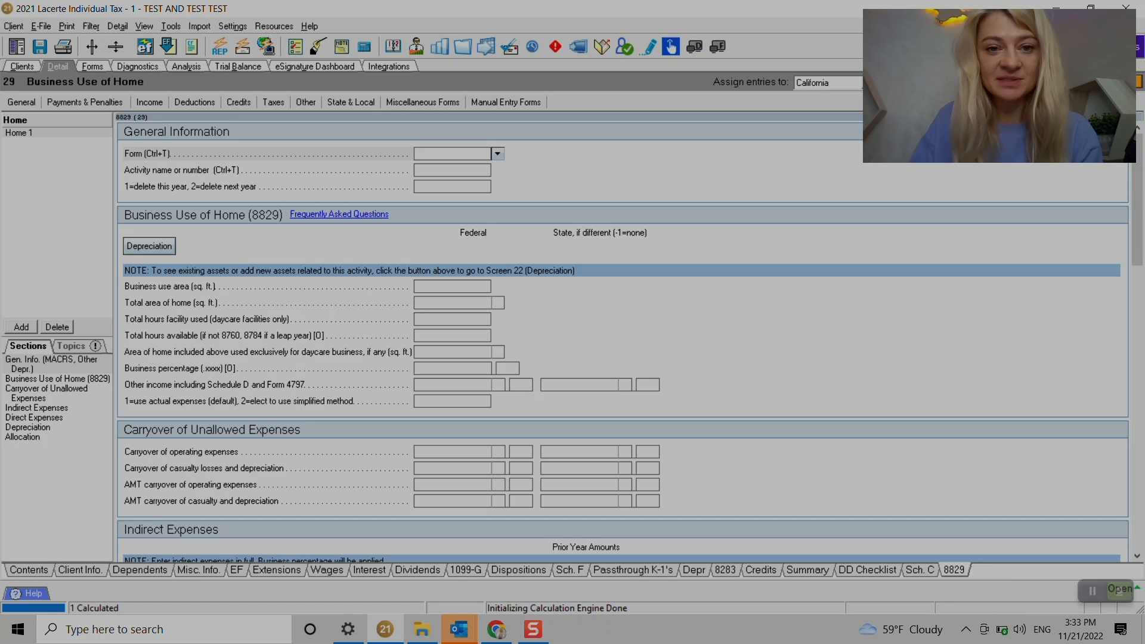
click(498, 153)
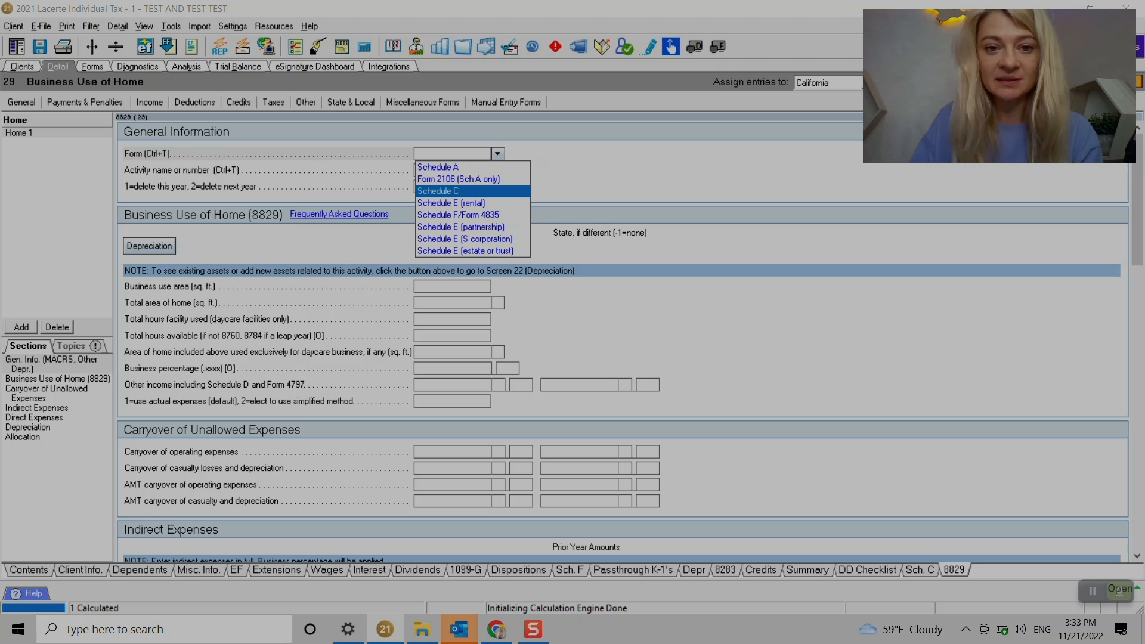
click(438, 191)
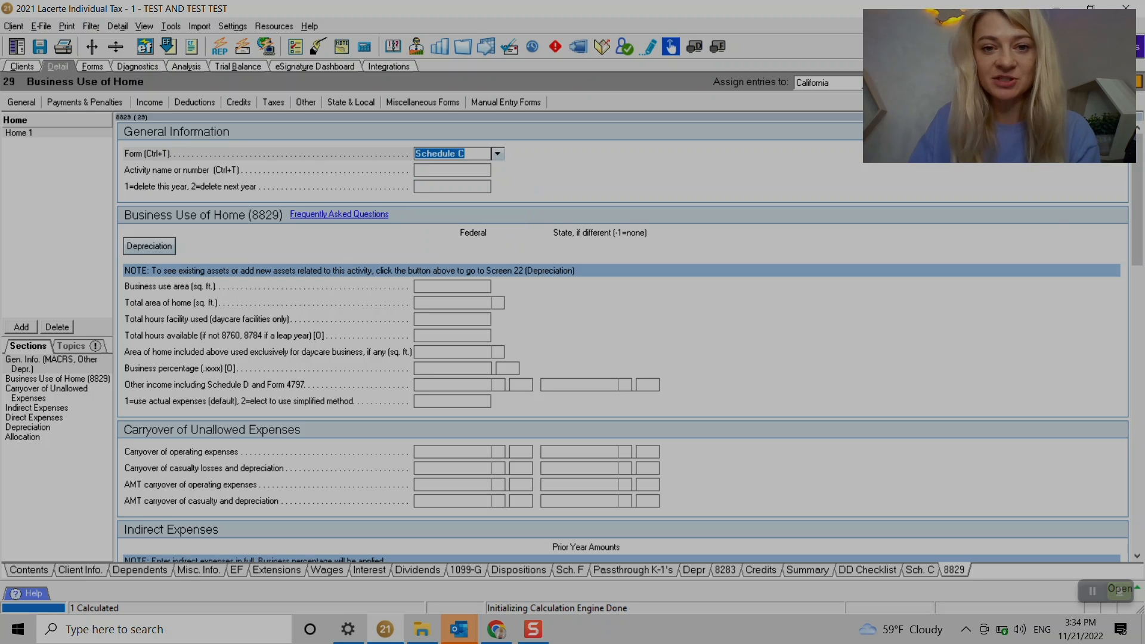
click(498, 170)
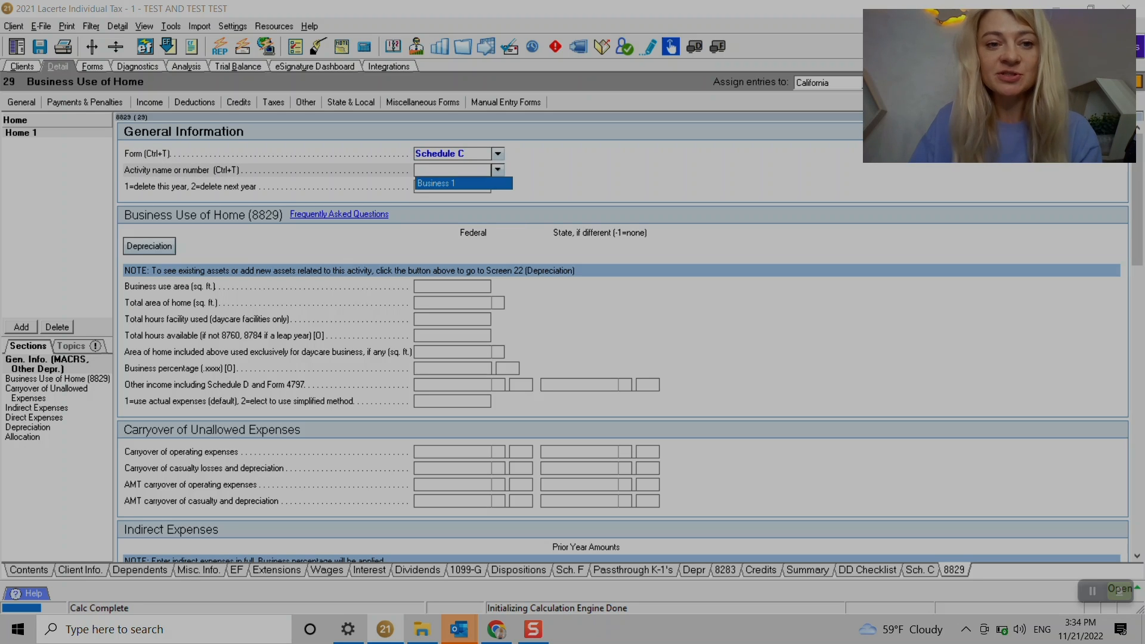
click(435, 182)
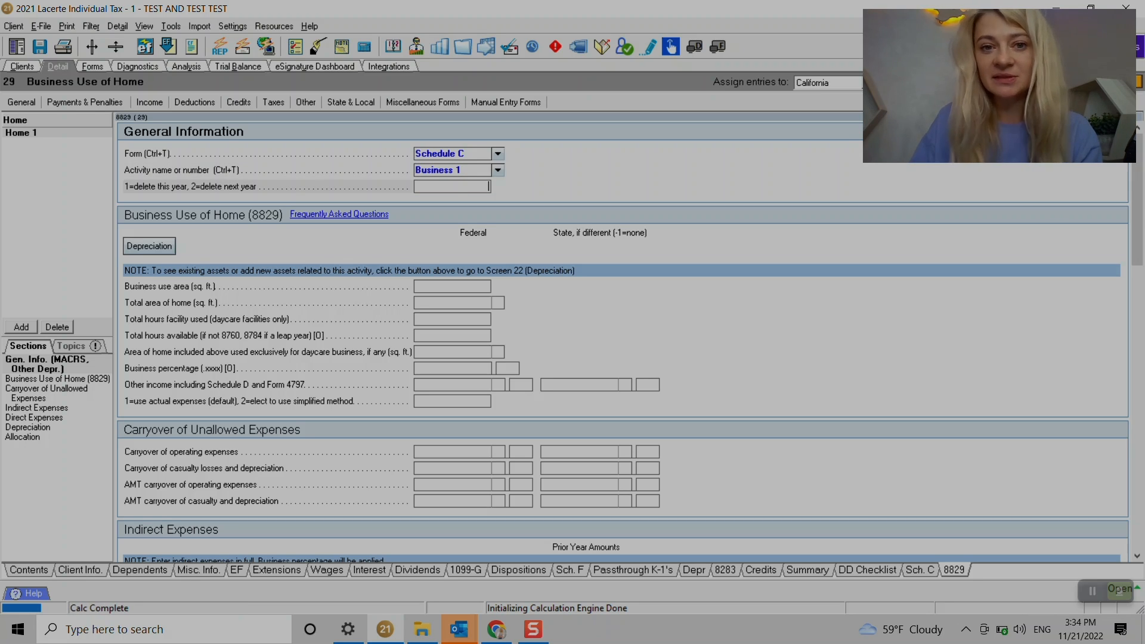
- Enter a 10 sq. ft. business use area within a 100 sq. ft. home
scroll(down, 3)
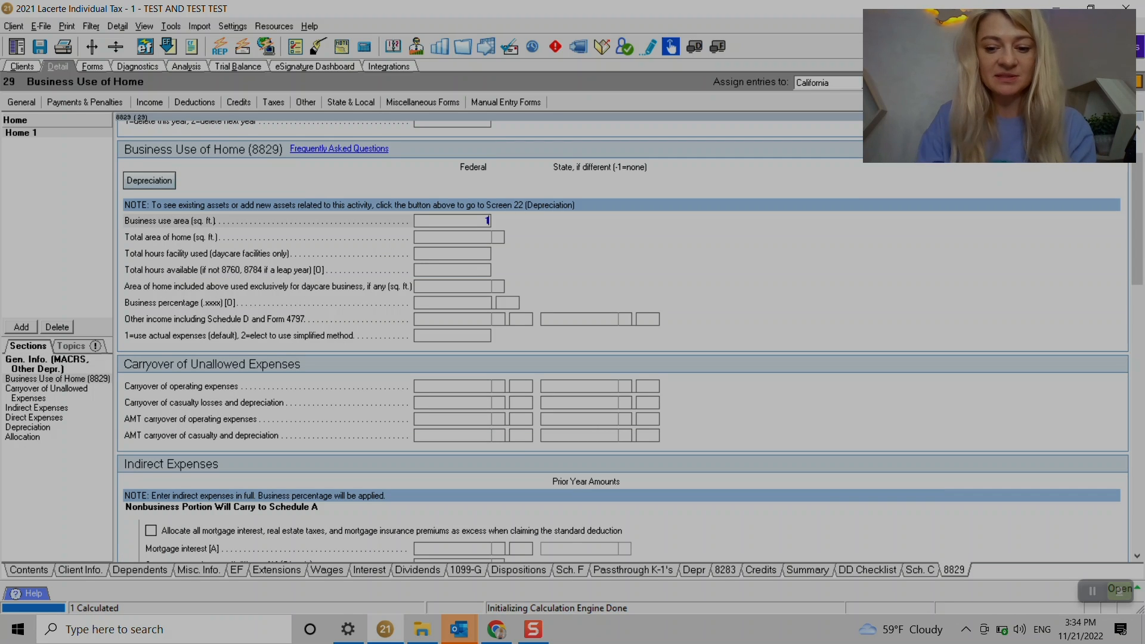
text(0)
click(451, 237)
text(100)
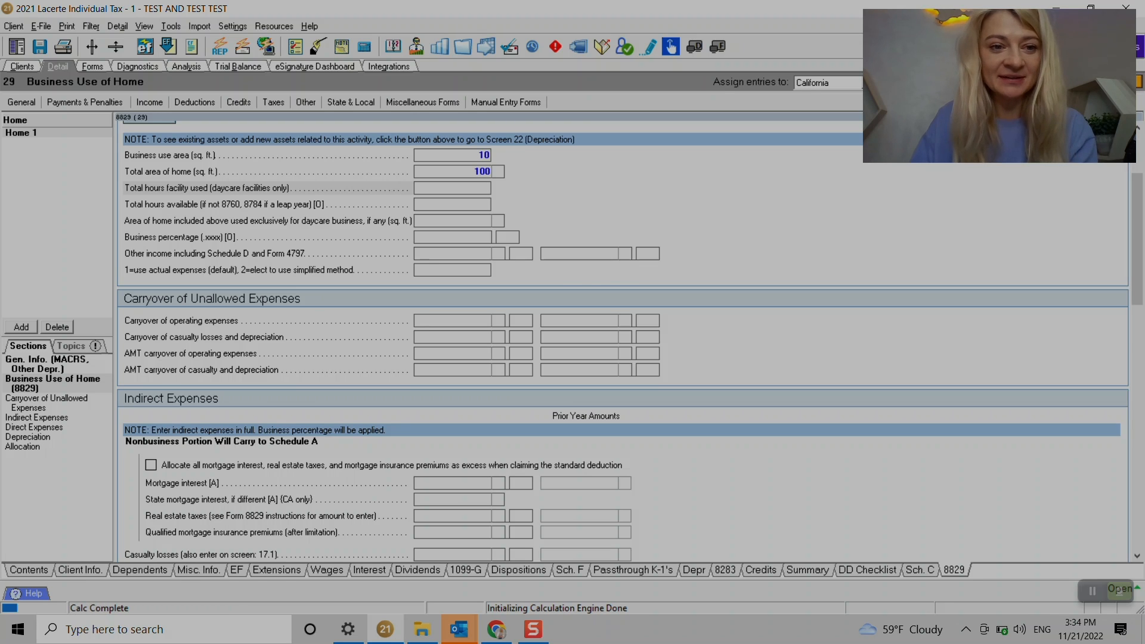
scroll(down, 3)
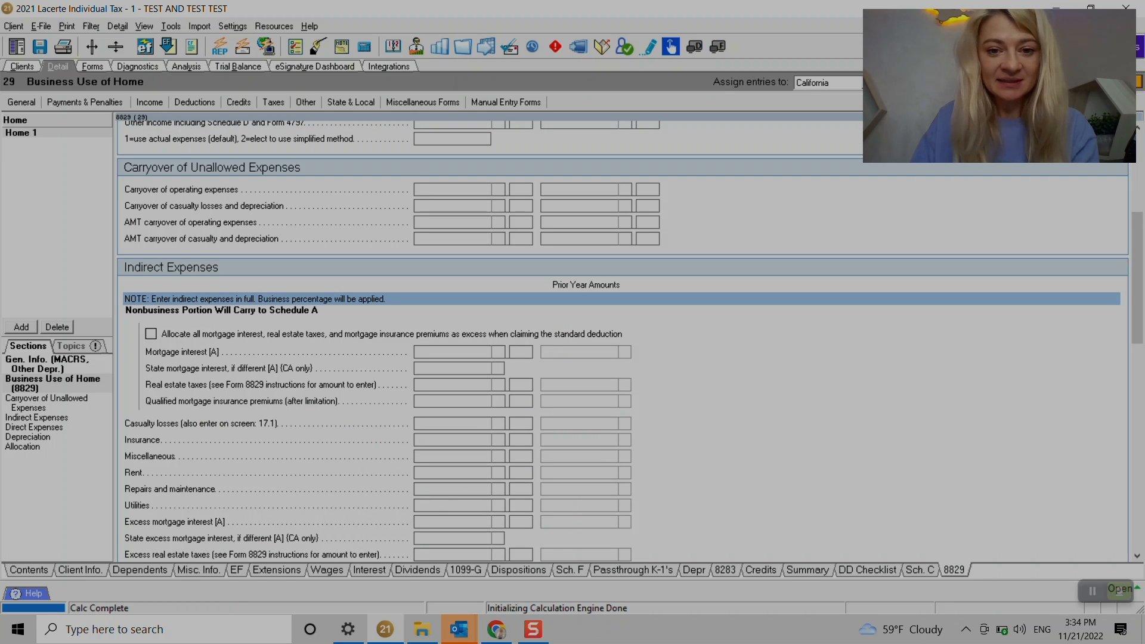
scroll(down, 3)
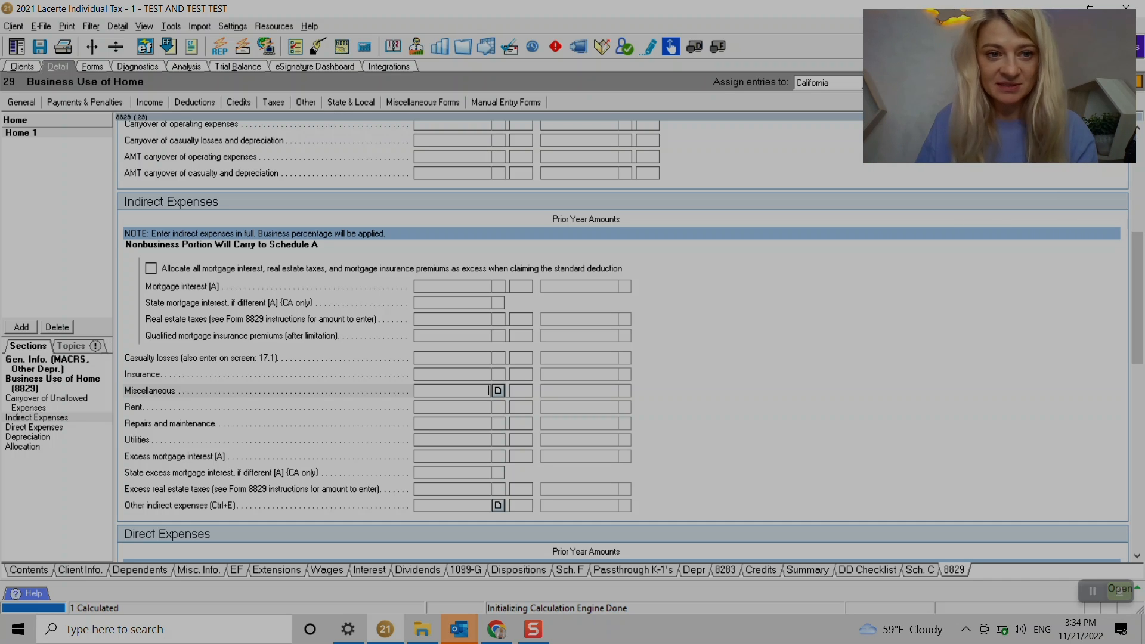
- Enter $100 direct utilities and $1,000 indirect rent for the home office
scroll(down, 3)
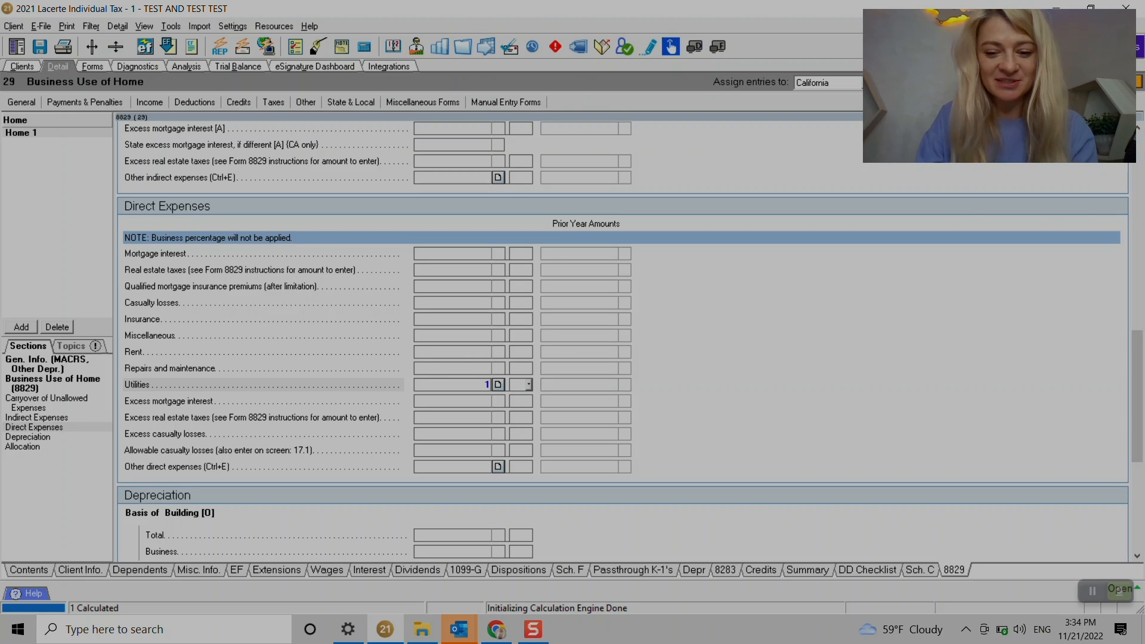
text(100)
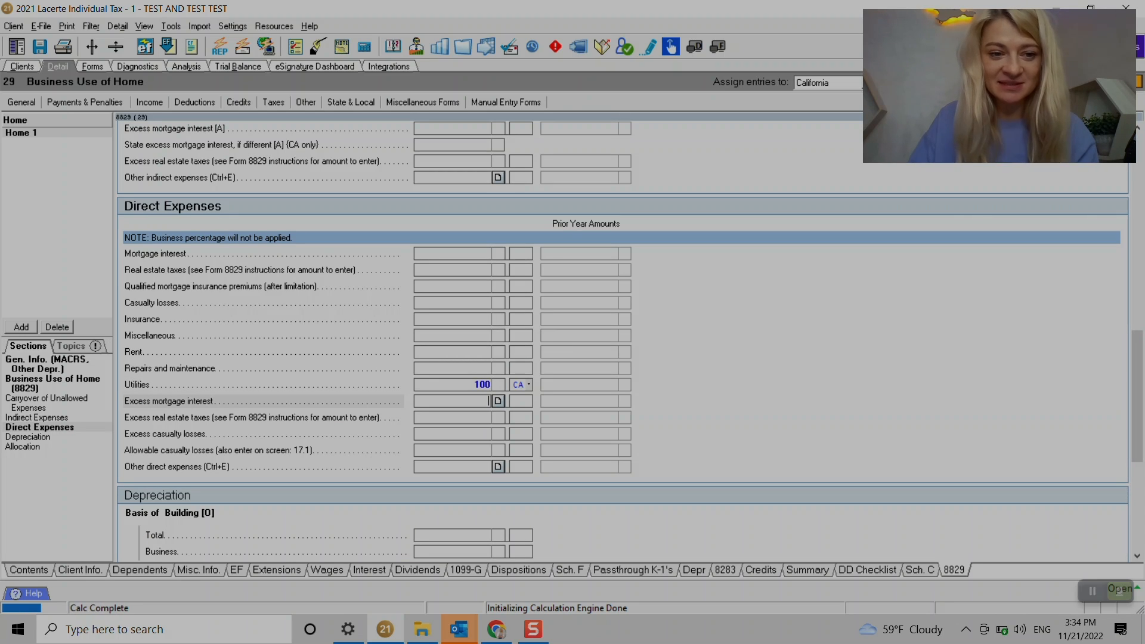
mouse_move(520, 433)
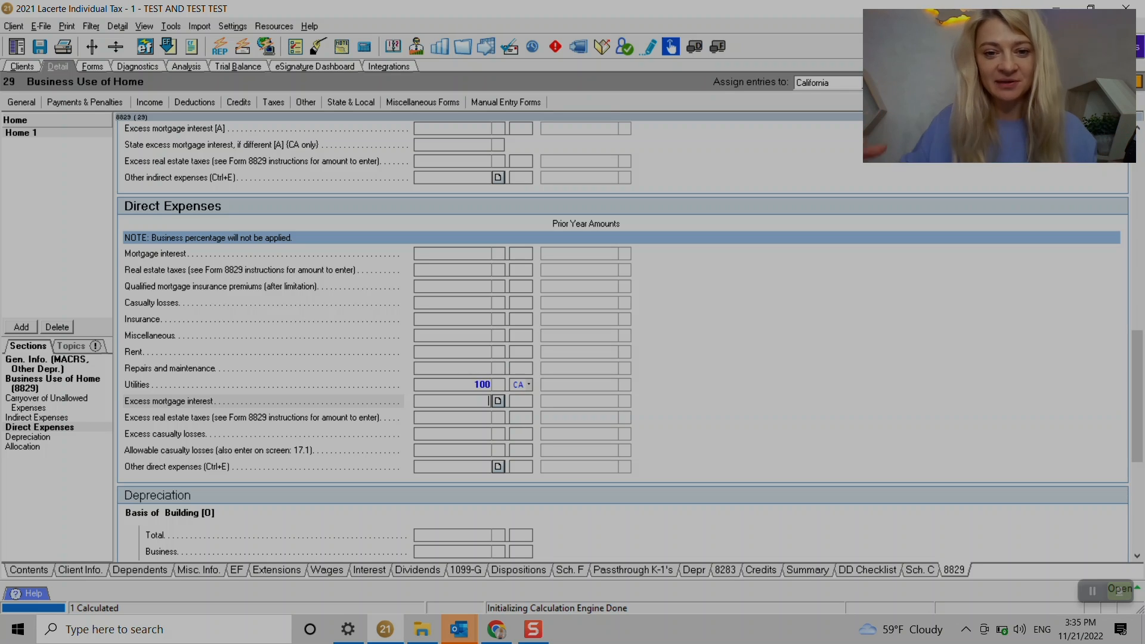
scroll(up, 3)
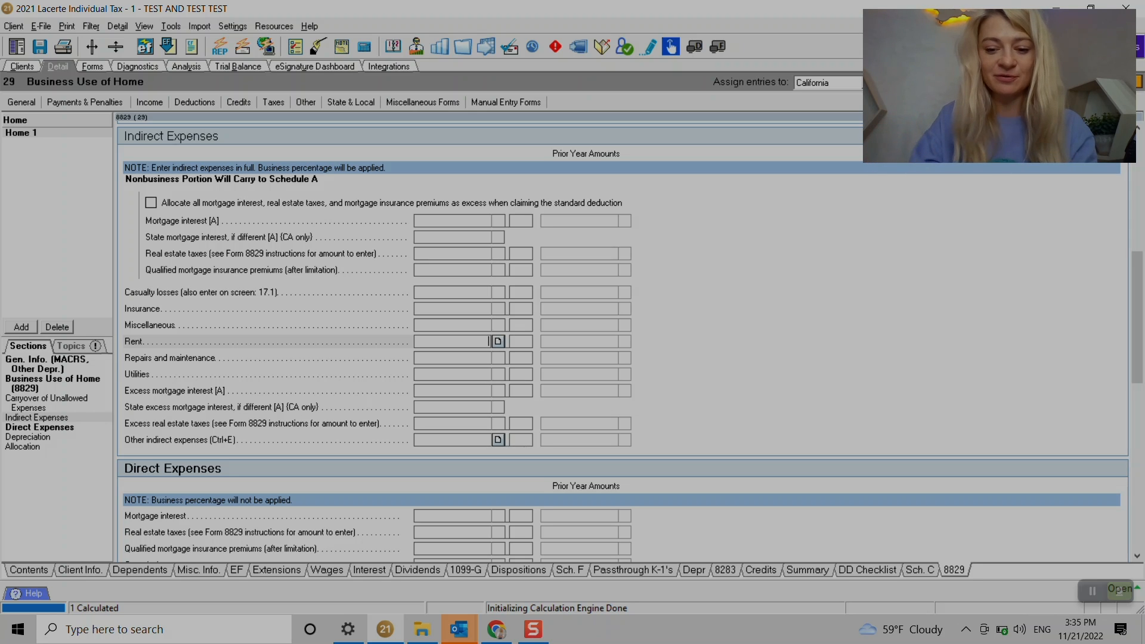
text(1000)
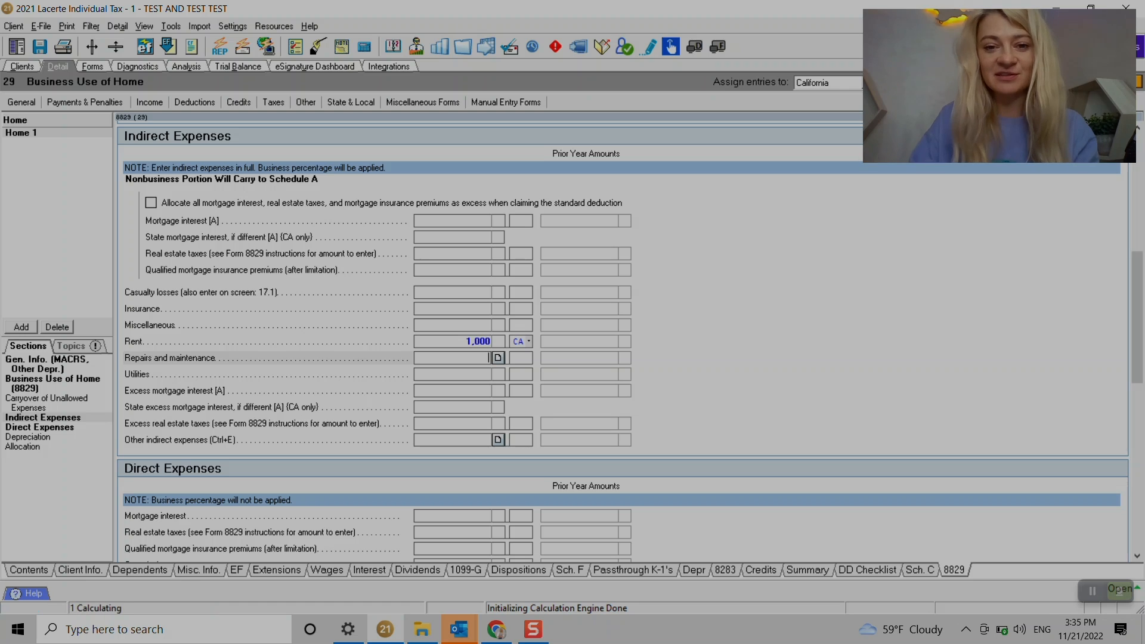
scroll(up, 3)
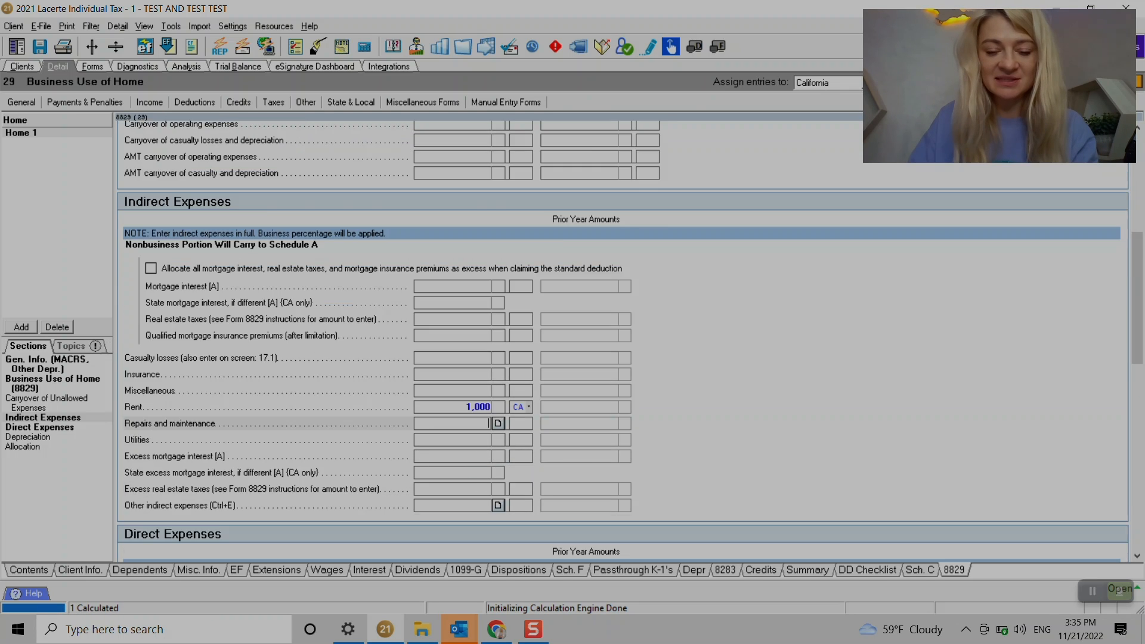
scroll(down, 3)
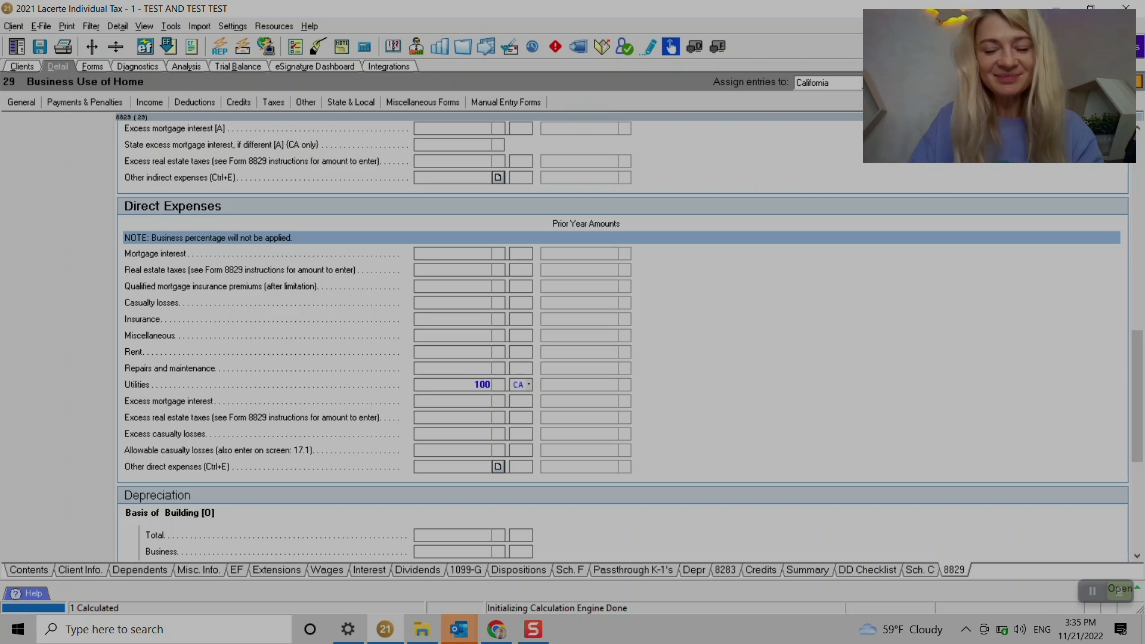
click(91, 66)
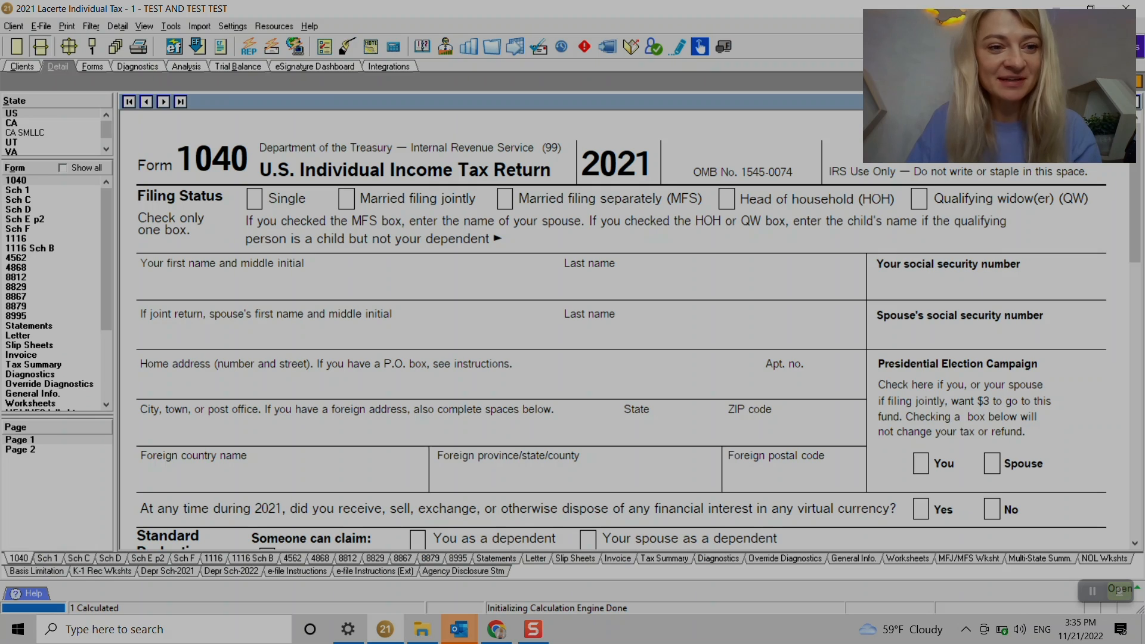
click(92, 66)
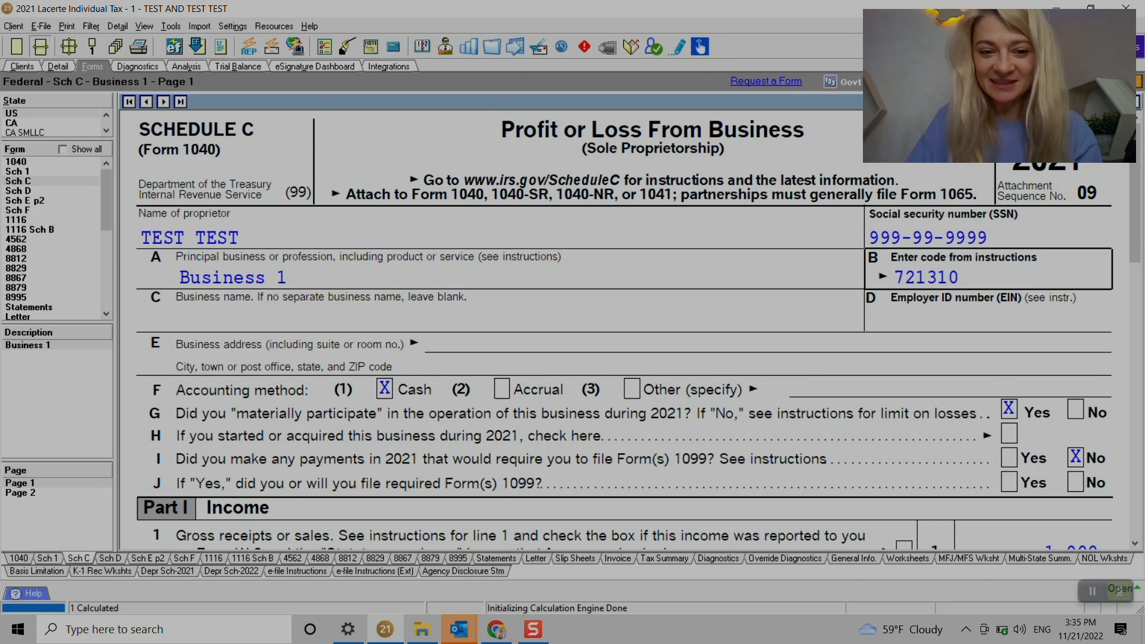
scroll(down, 3)
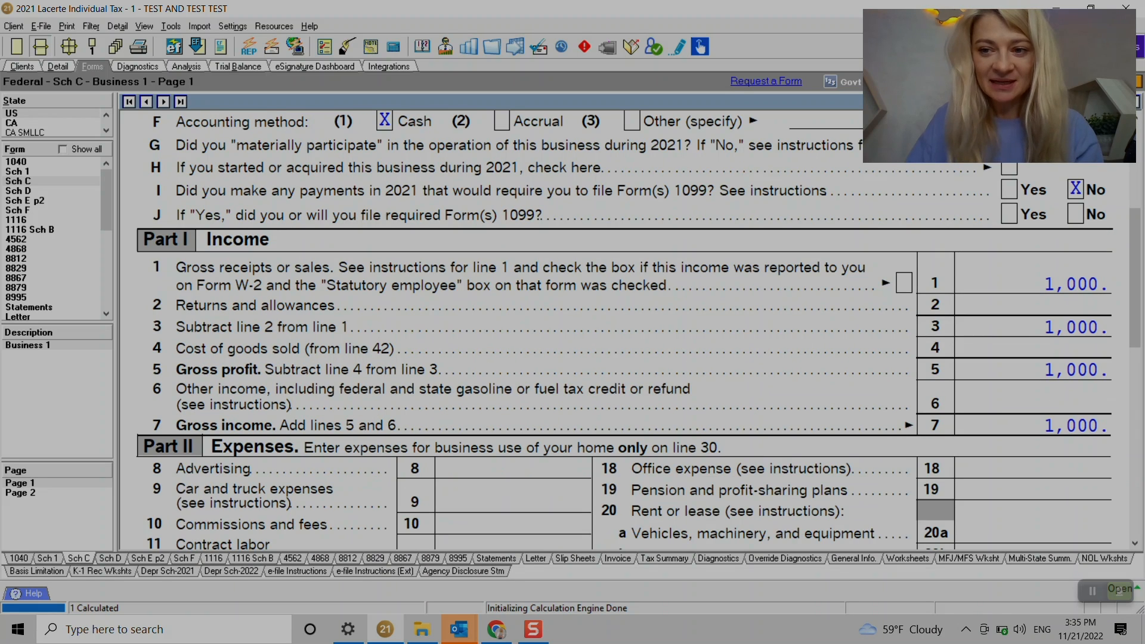
scroll(down, 3)
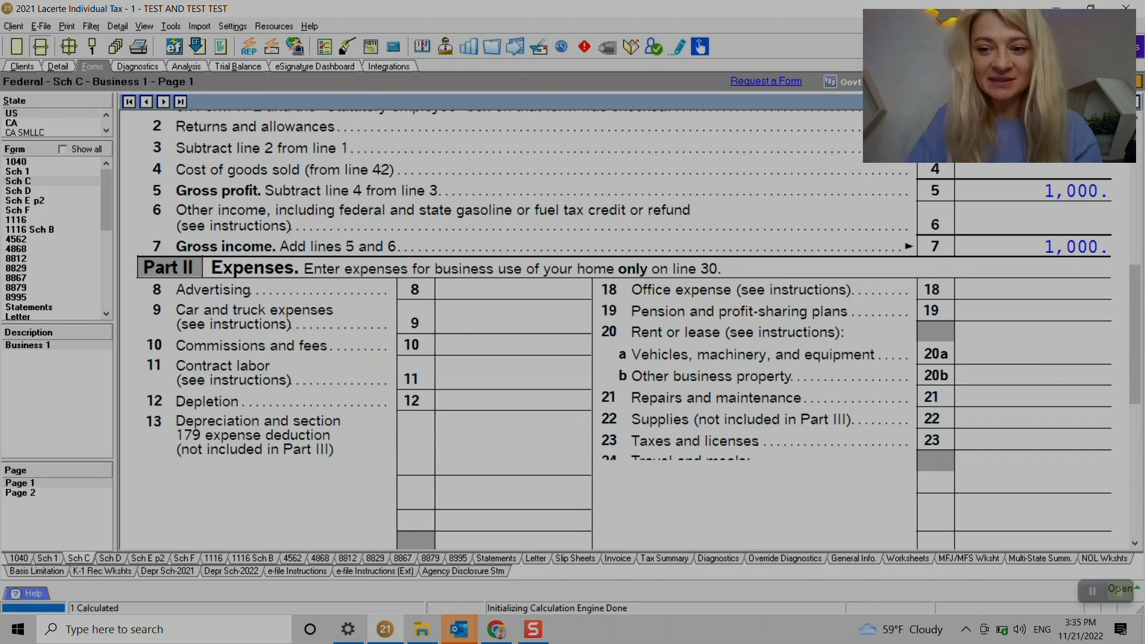
scroll(down, 3)
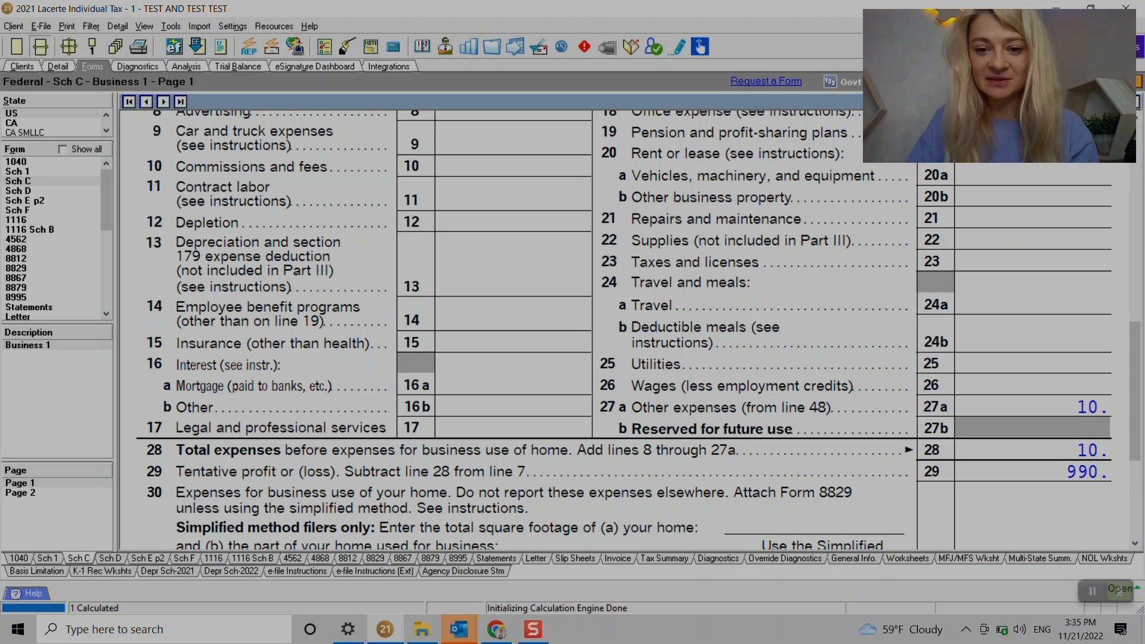
scroll(down, 3)
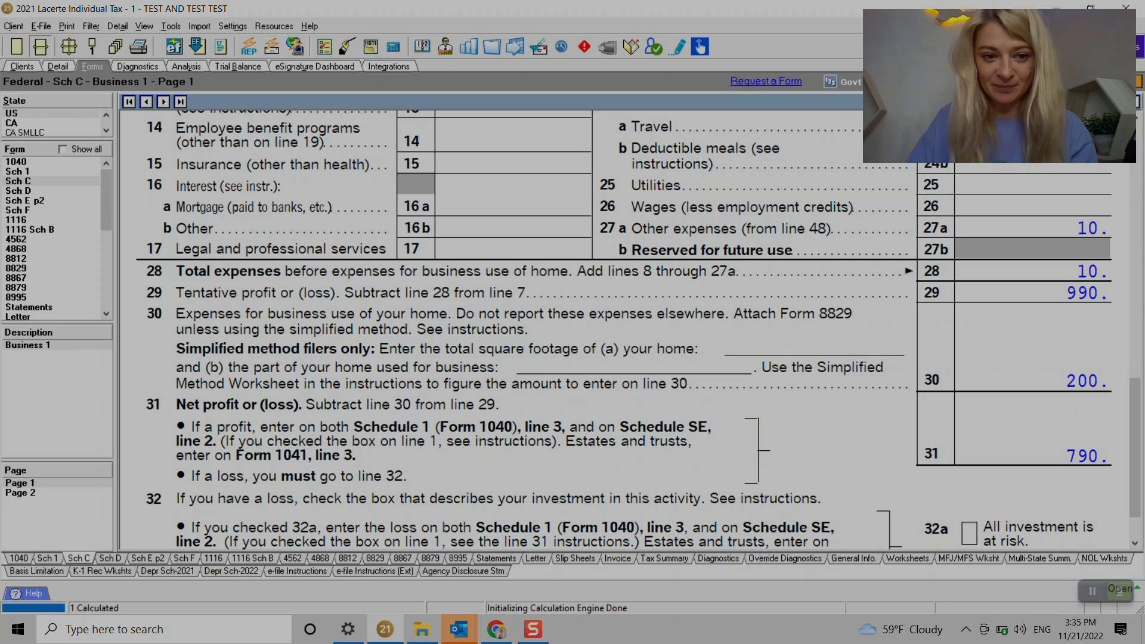
mouse_move(1082, 379)
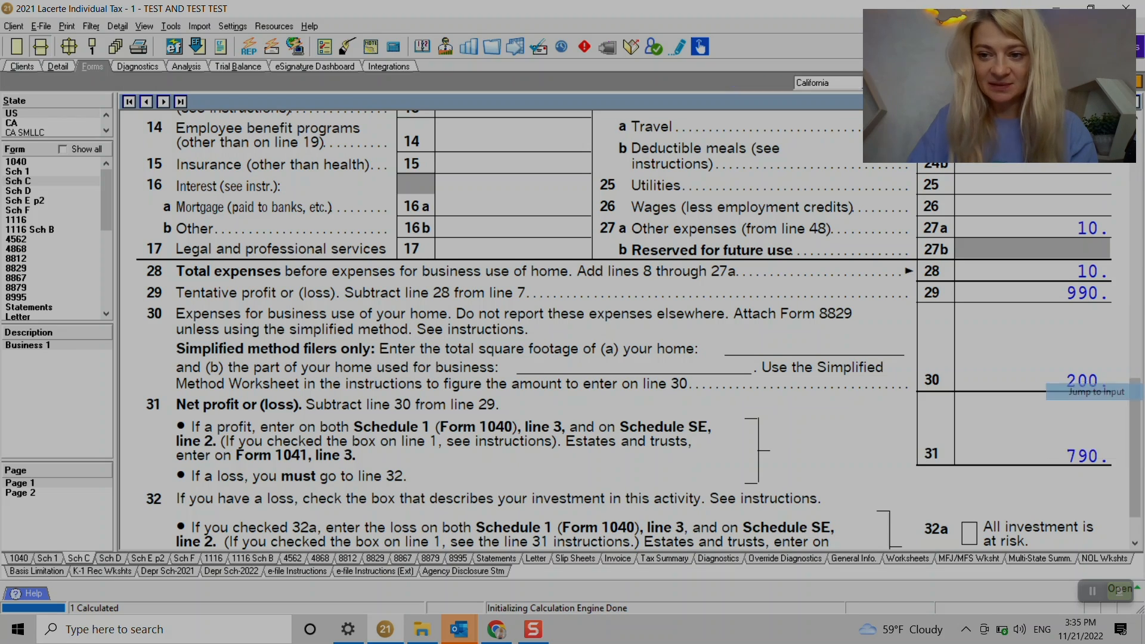
click(1093, 392)
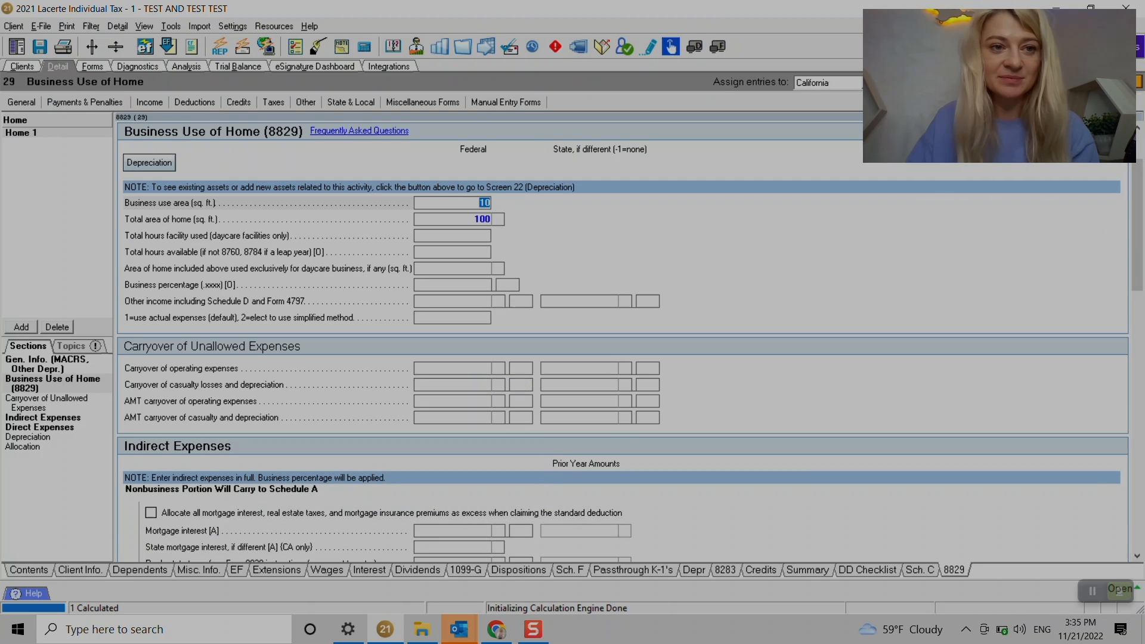
- Verify Form 8829 shows 10% business use and $200 allowable expenses, then reopen Schedule C
click(92, 65)
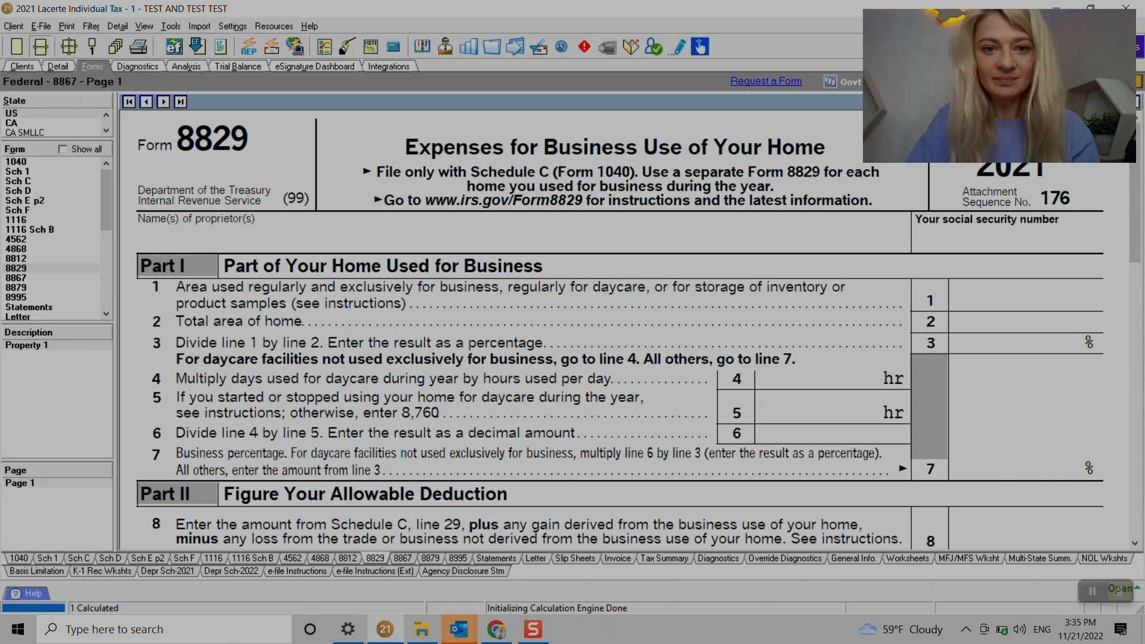
scroll(down, 3)
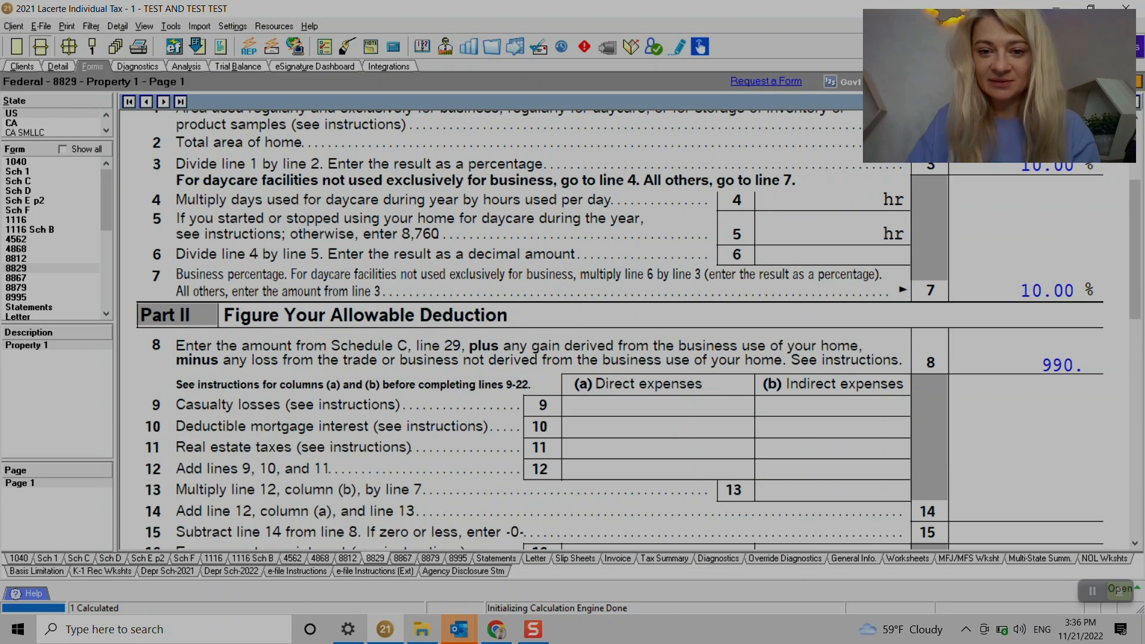
scroll(down, 3)
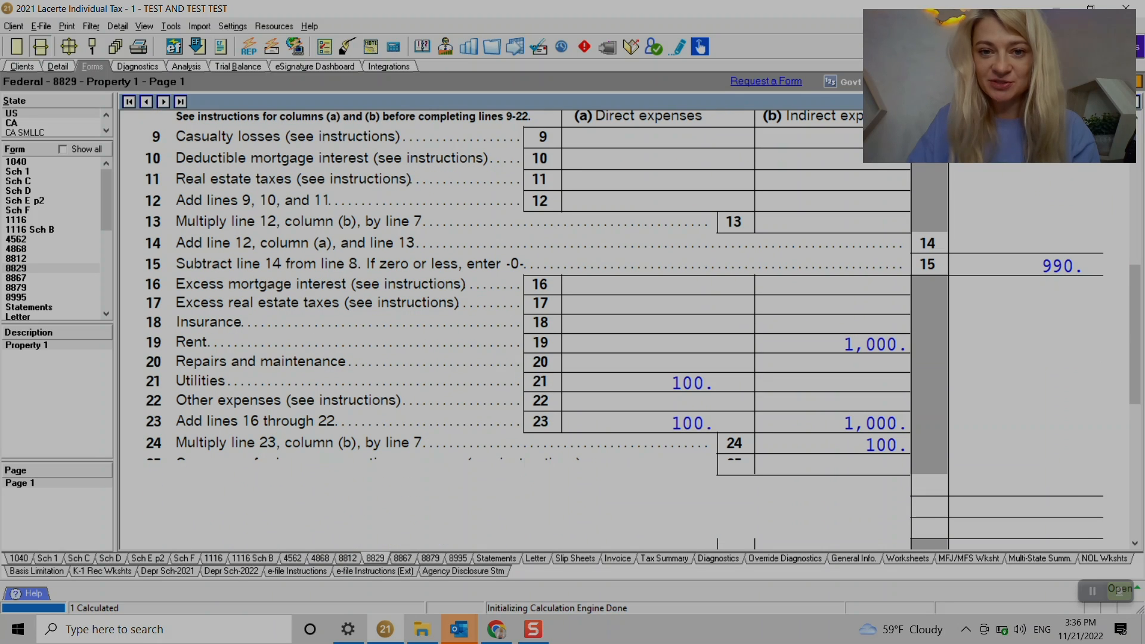
scroll(down, 3)
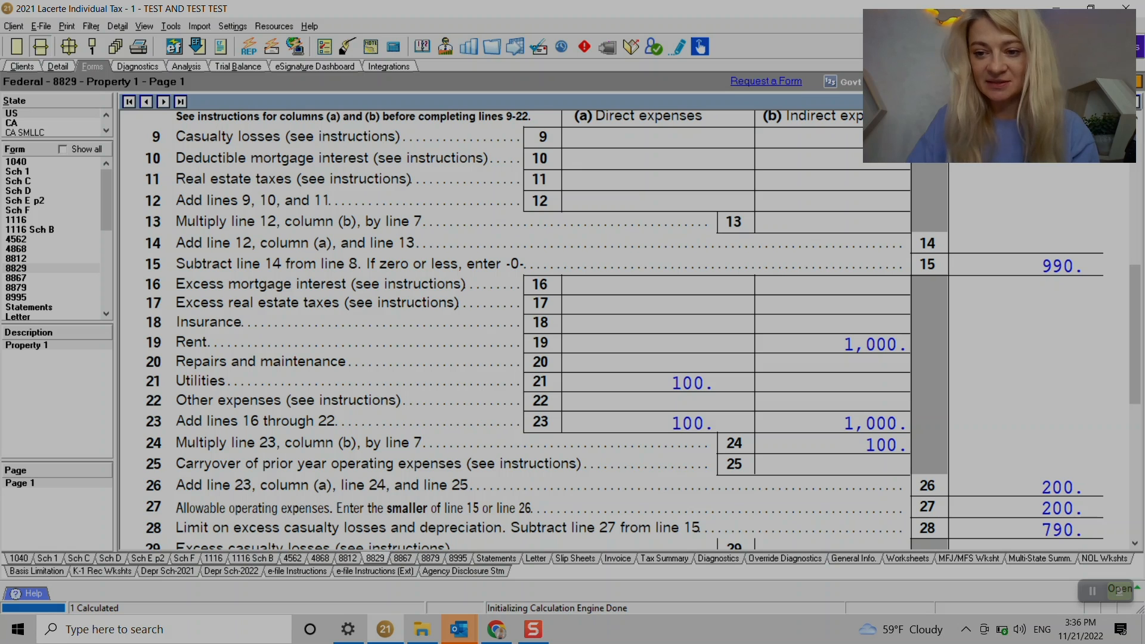
scroll(up, 3)
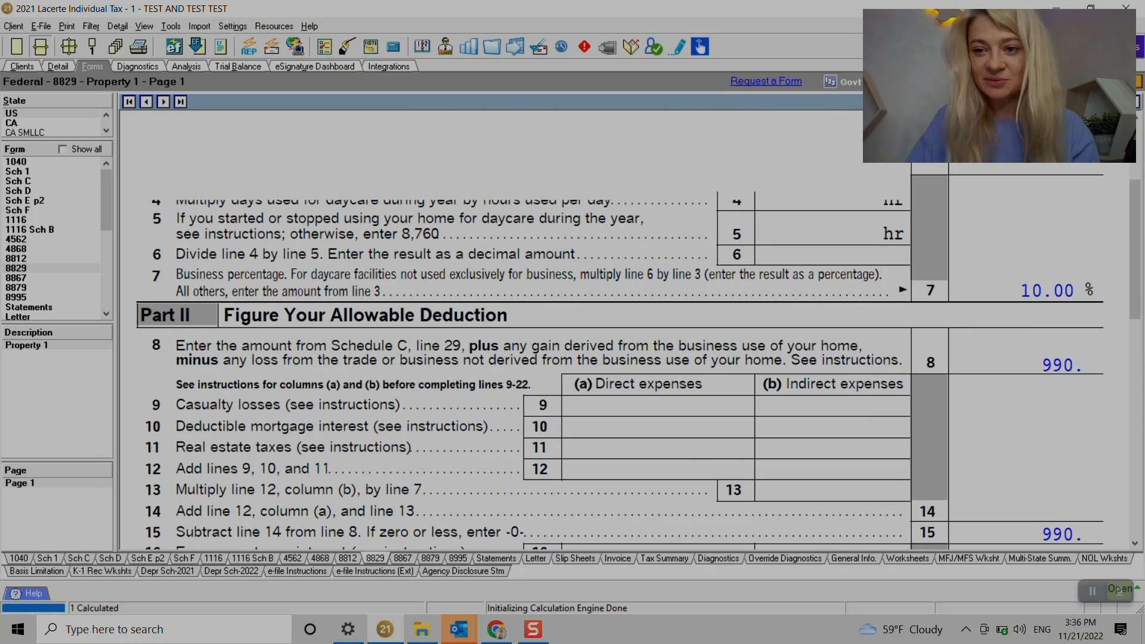
scroll(down, 3)
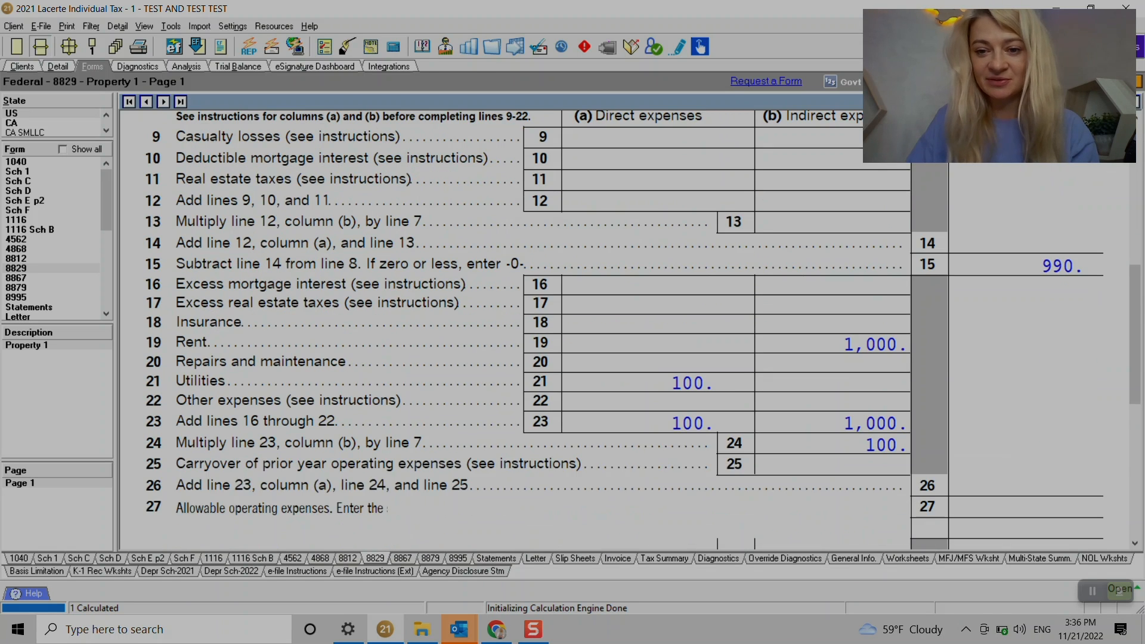
scroll(down, 3)
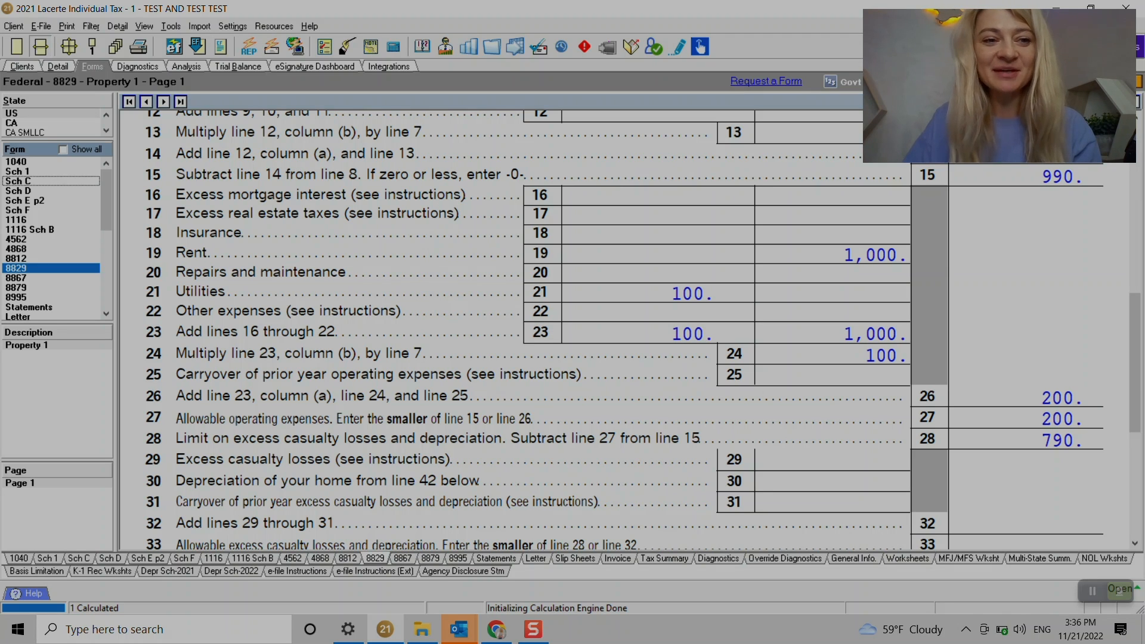
click(17, 180)
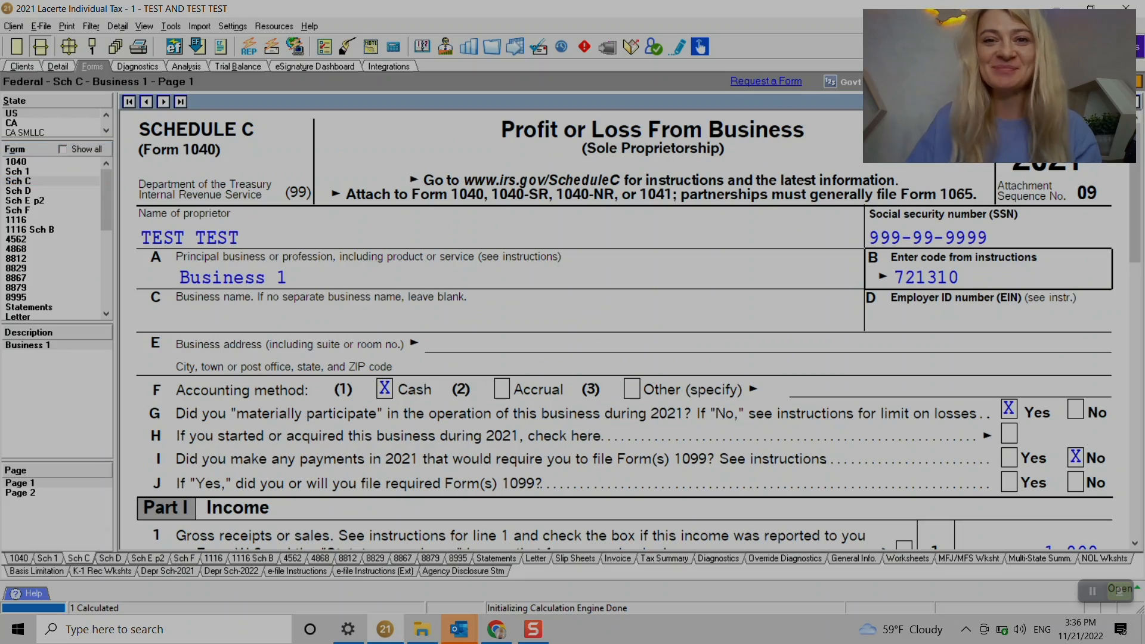